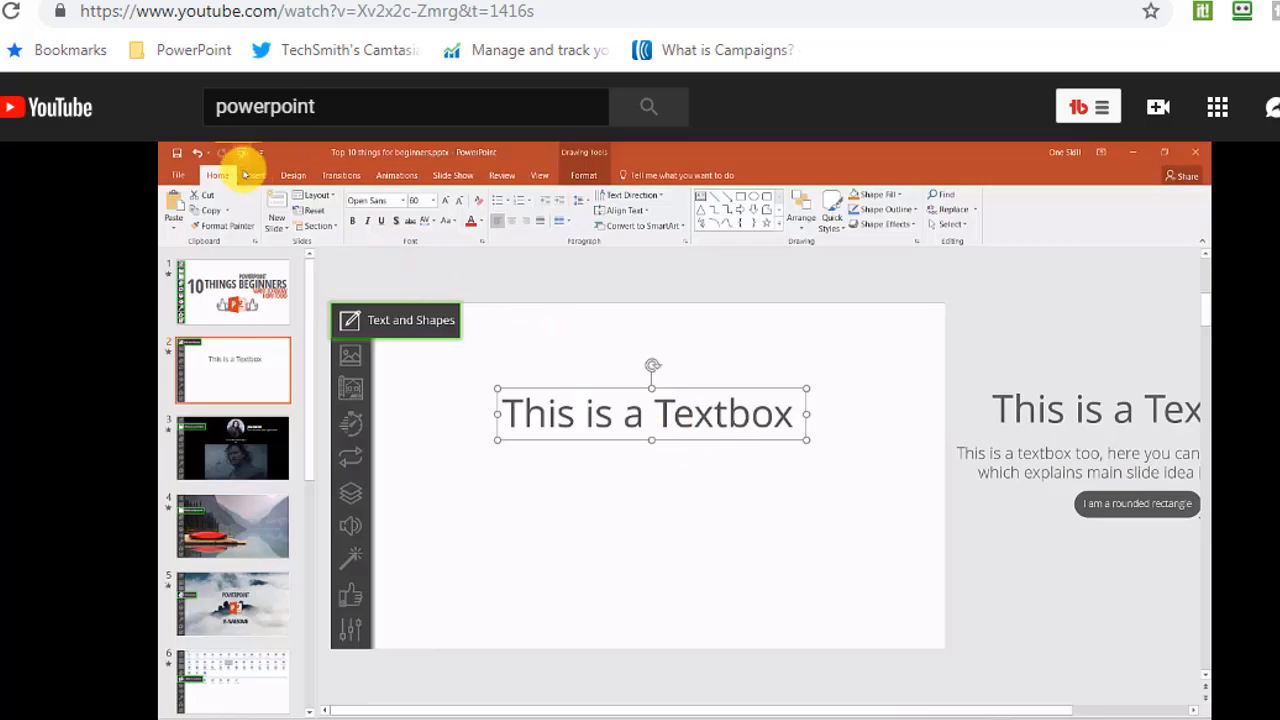
# Show the Callouts annotations panel, ending at a file browser of keystroke recordings
pyautogui.click(251, 175)
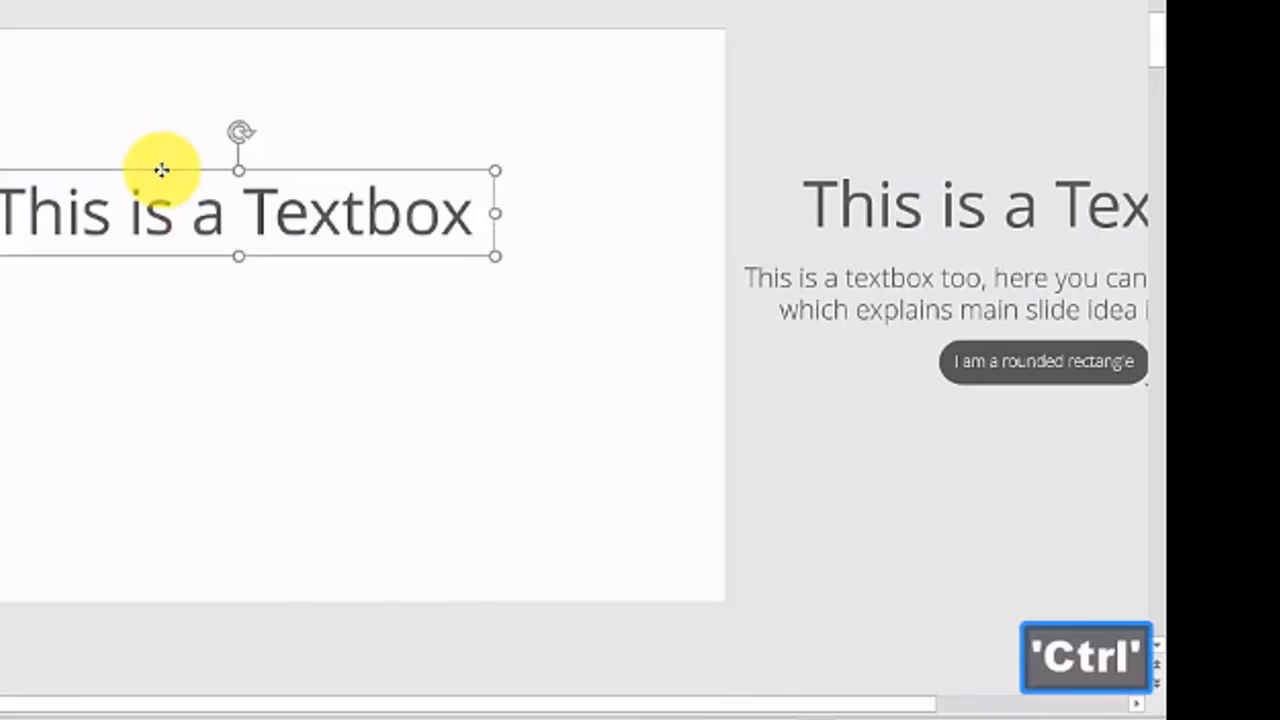
pyautogui.press('ctrl+v')
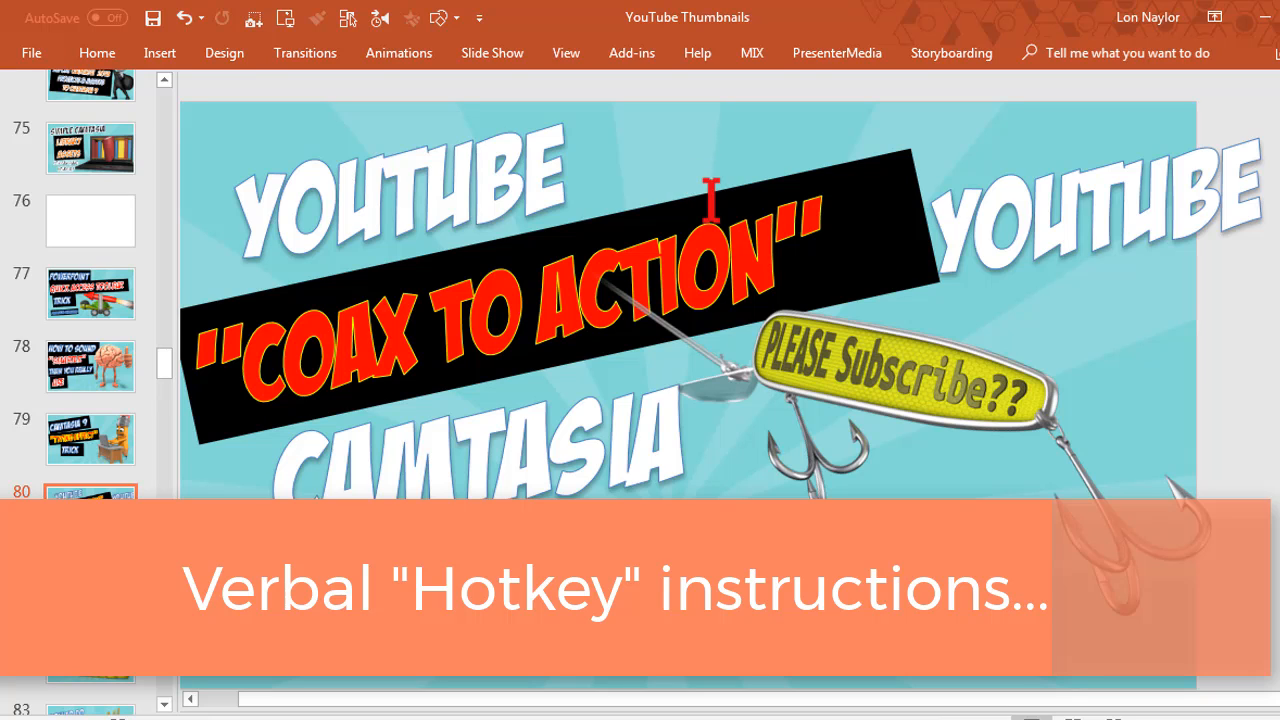
pyautogui.click(836, 53)
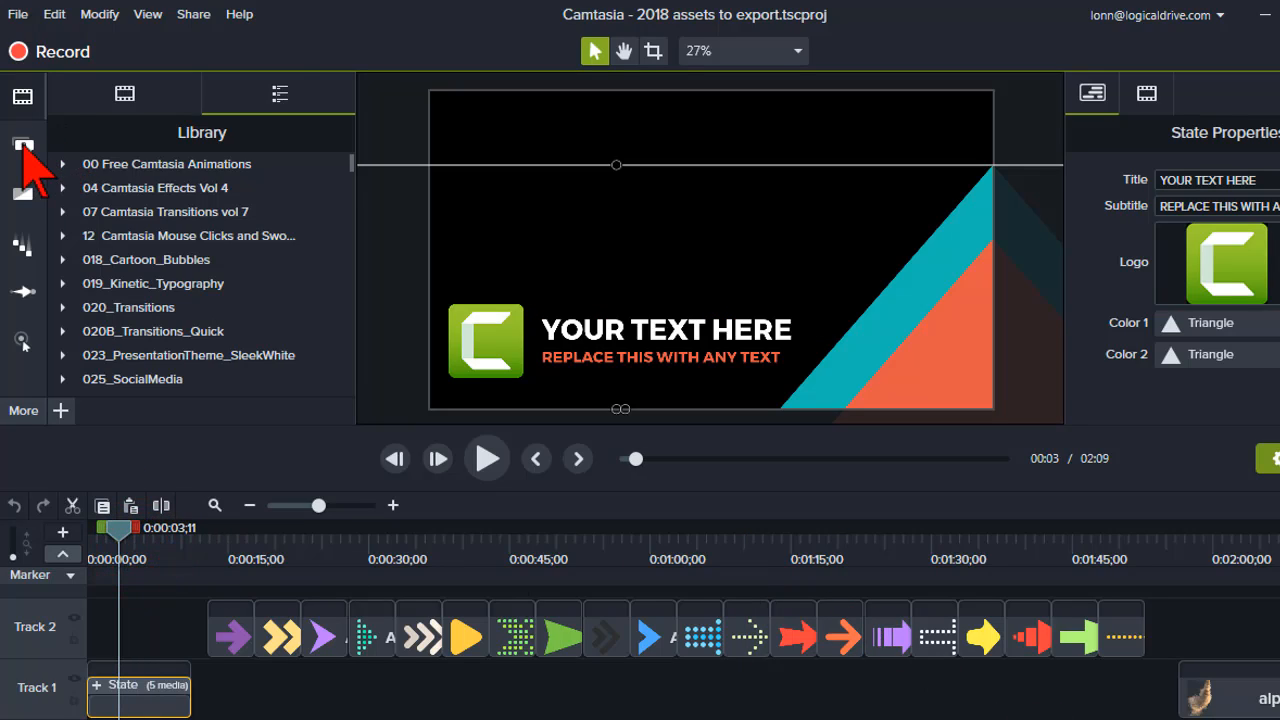
pyautogui.click(22, 145)
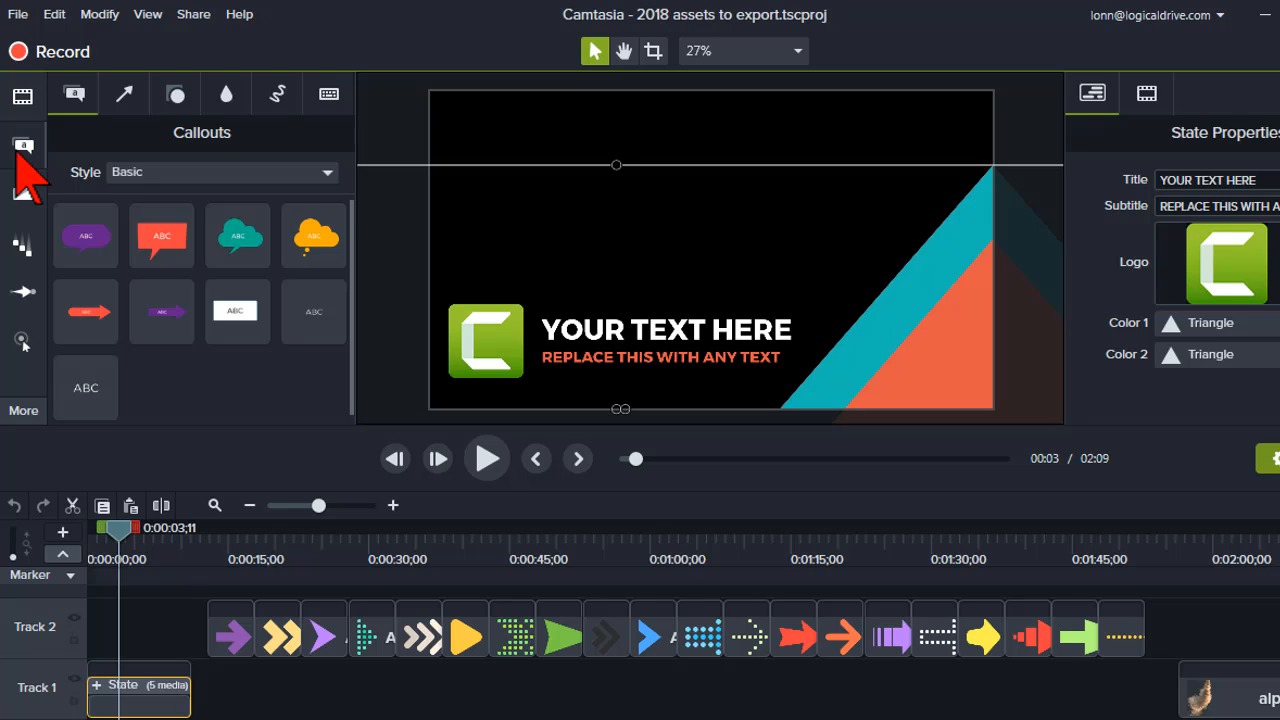
pyautogui.moveTo(205, 110)
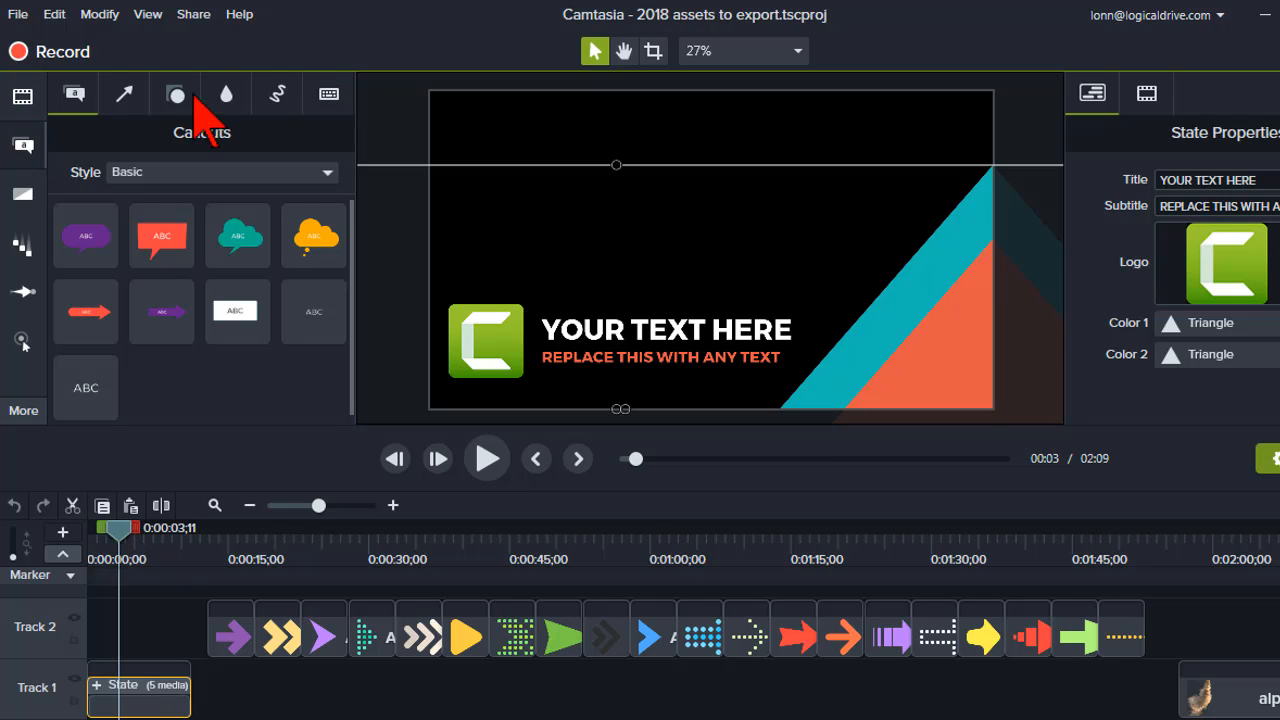
pyautogui.click(329, 94)
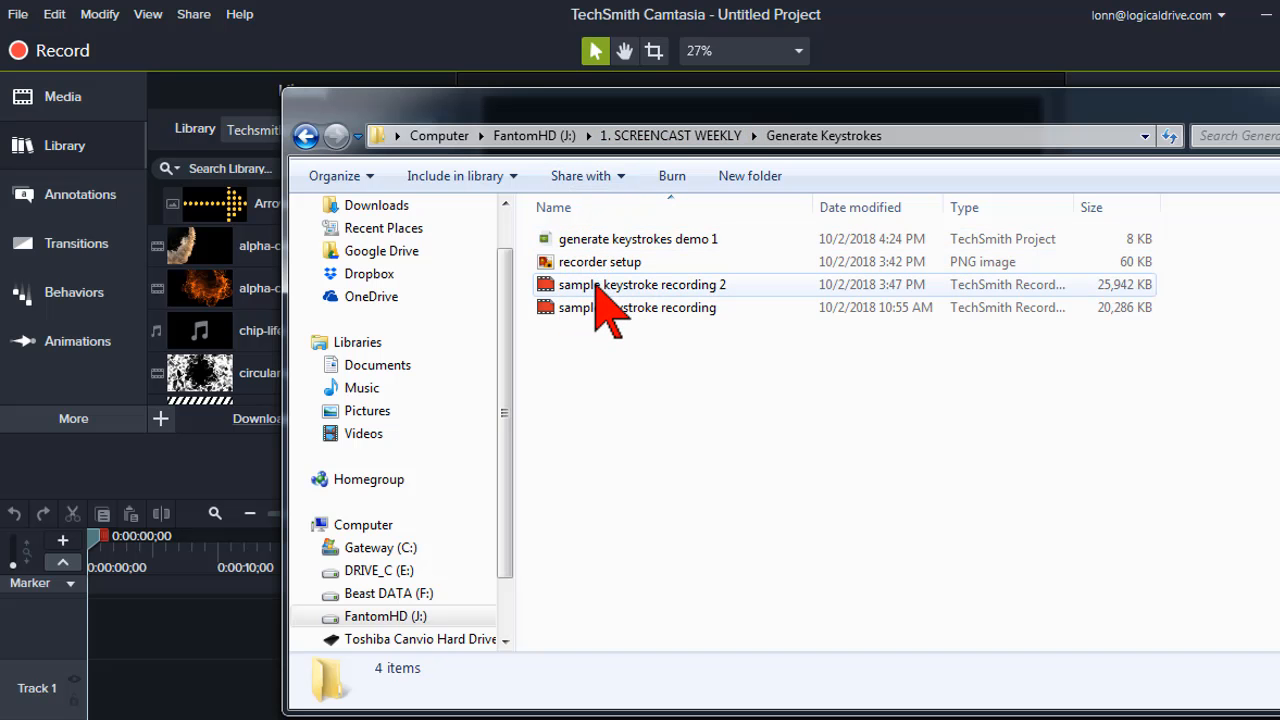
# Import 'sample keystroke recording 2' into the new project
pyautogui.doubleClick(642, 284)
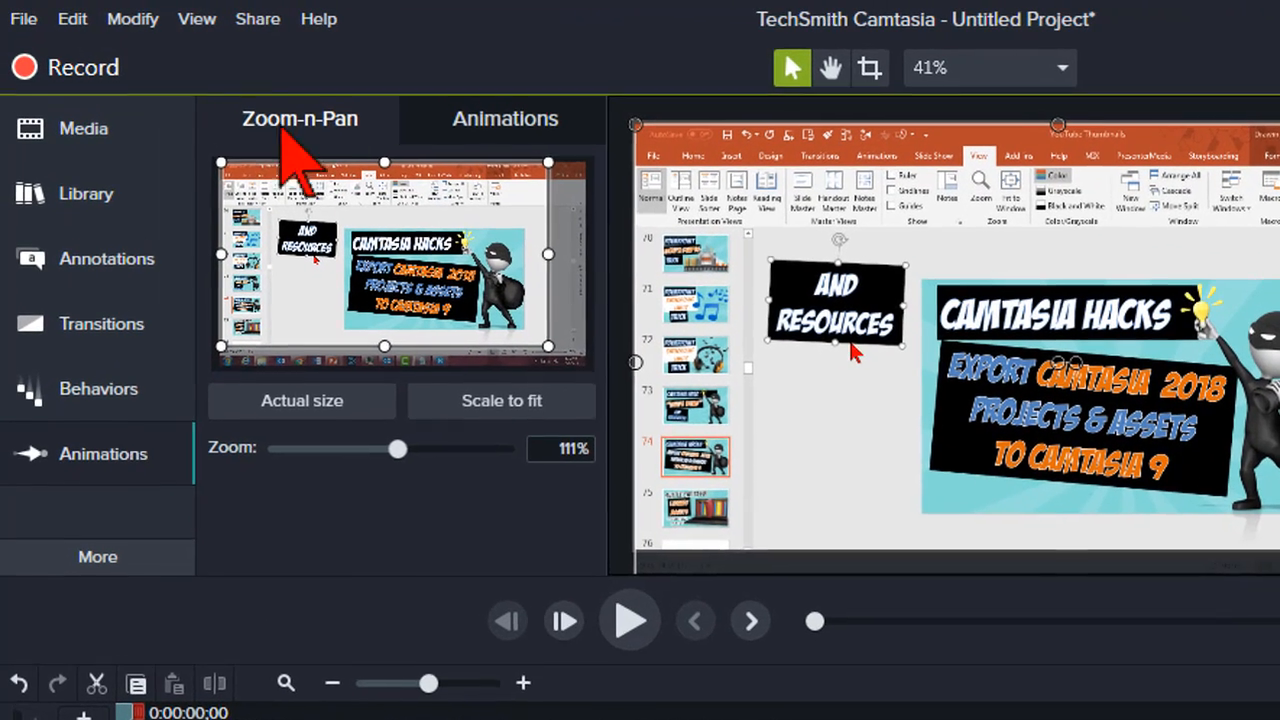
# Open the Generate Keystroke Callouts dialog from the Modify menu
pyautogui.click(132, 19)
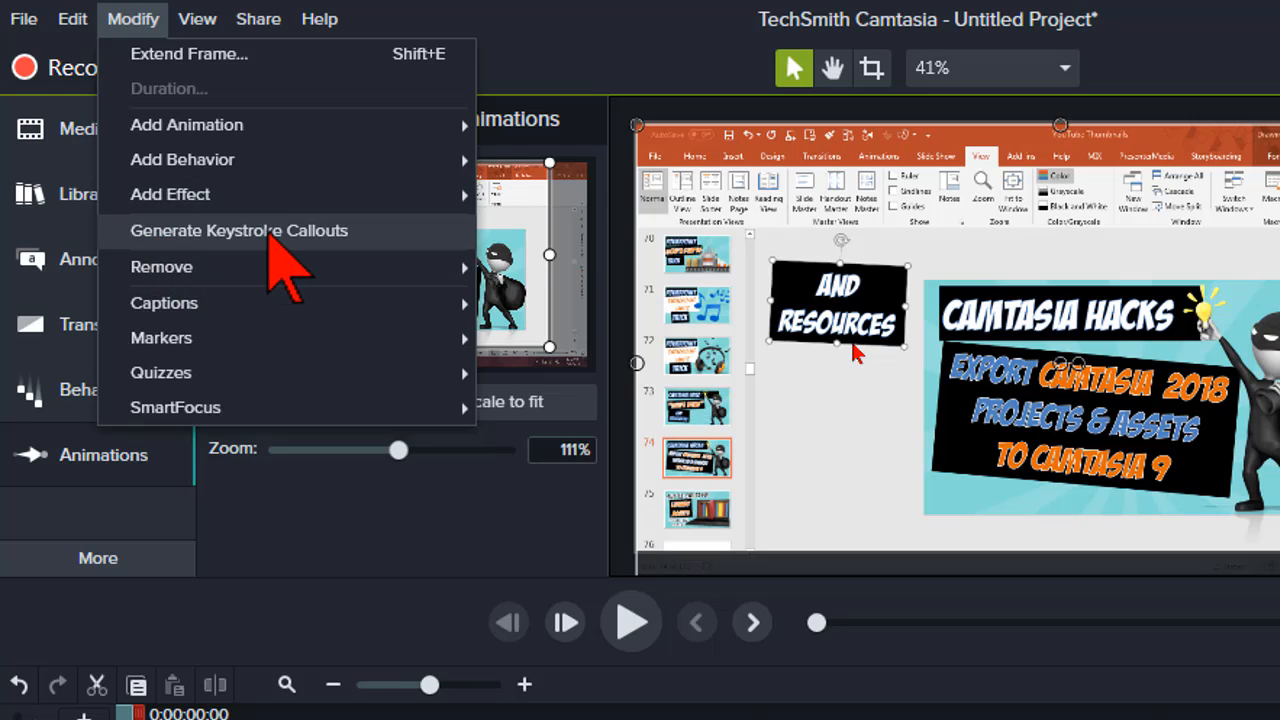
pyautogui.moveTo(375, 270)
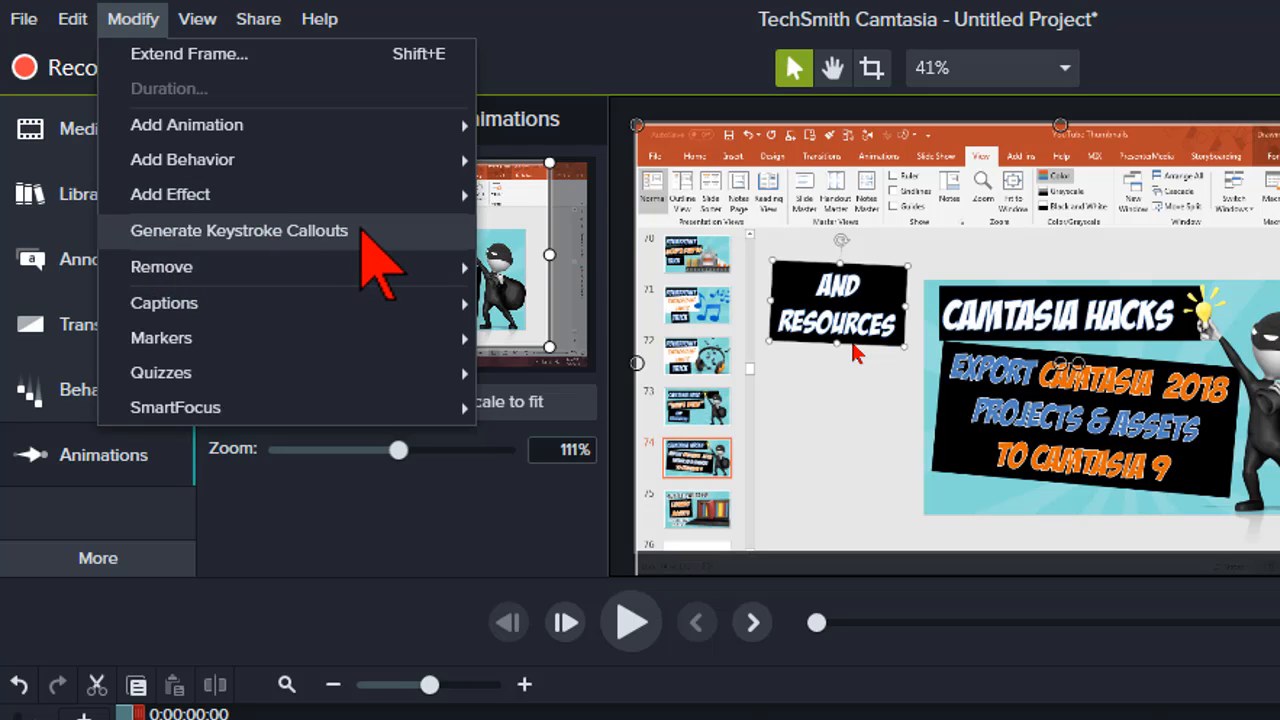
pyautogui.click(239, 231)
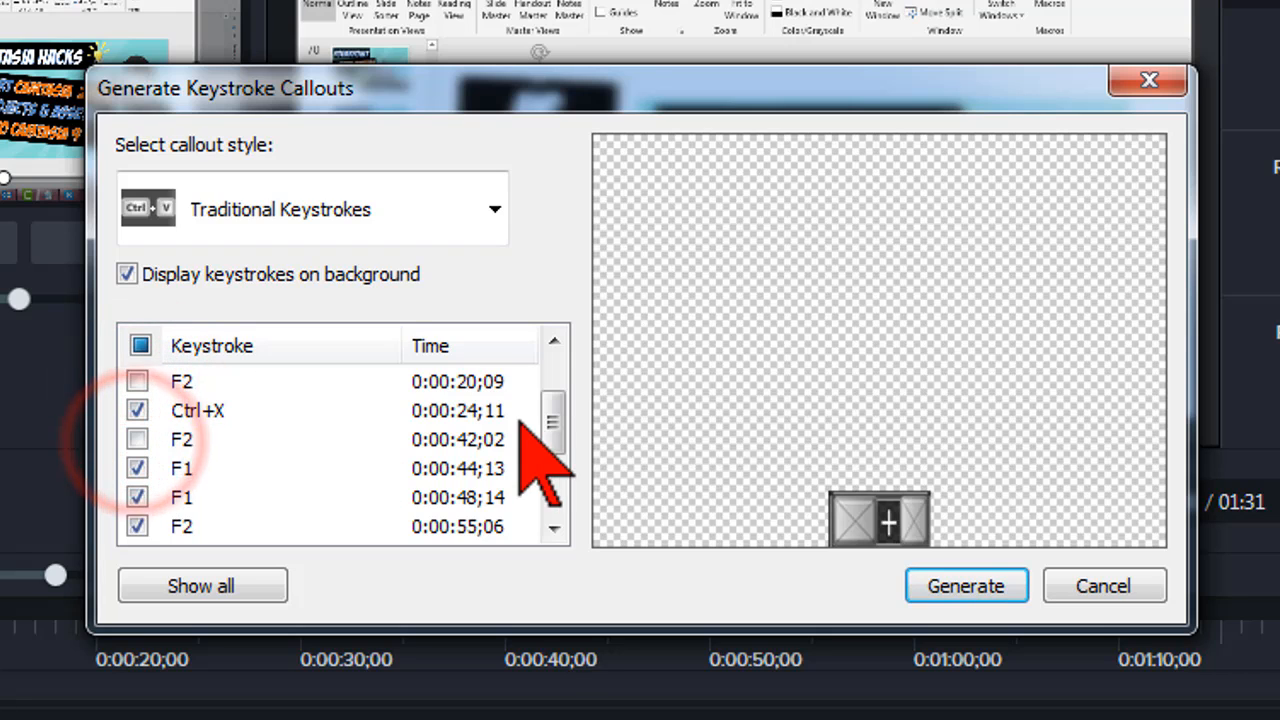
# Generate Gray Keystrokes style callouts for the checked keystrokes onto the timeline
pyautogui.scroll(-3)
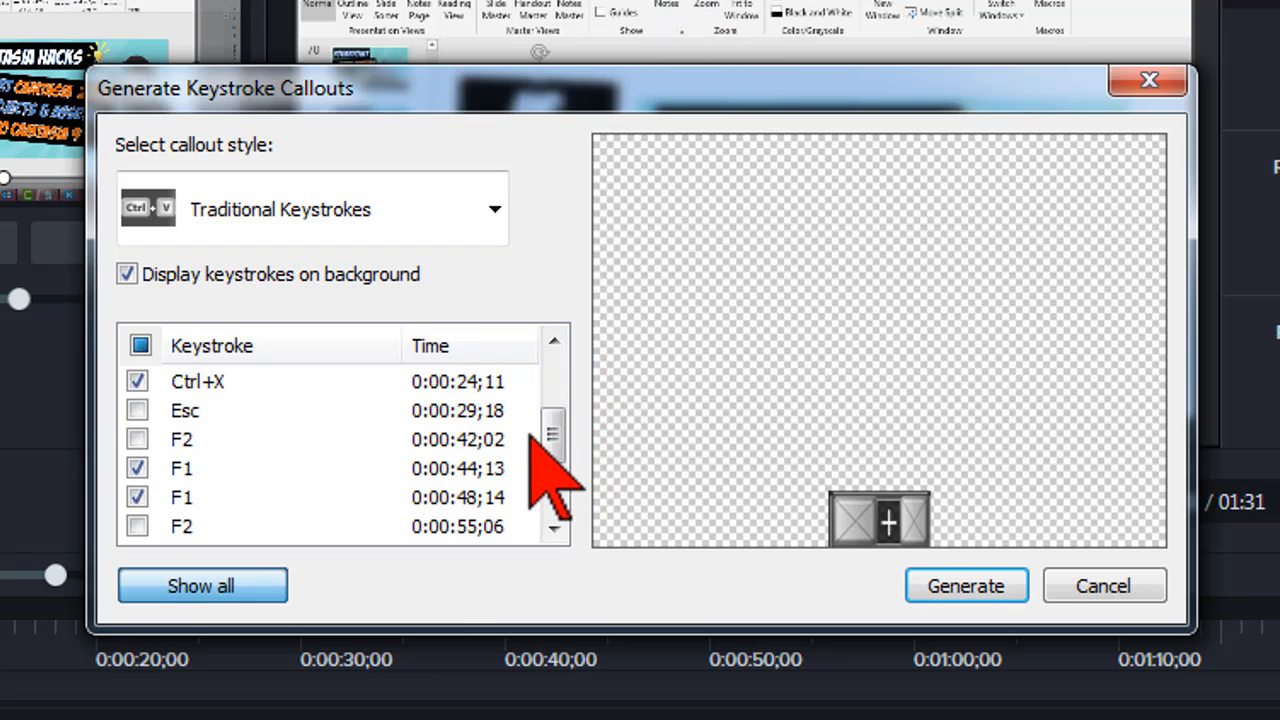
pyautogui.moveTo(552, 430); pyautogui.dragTo(552, 485)
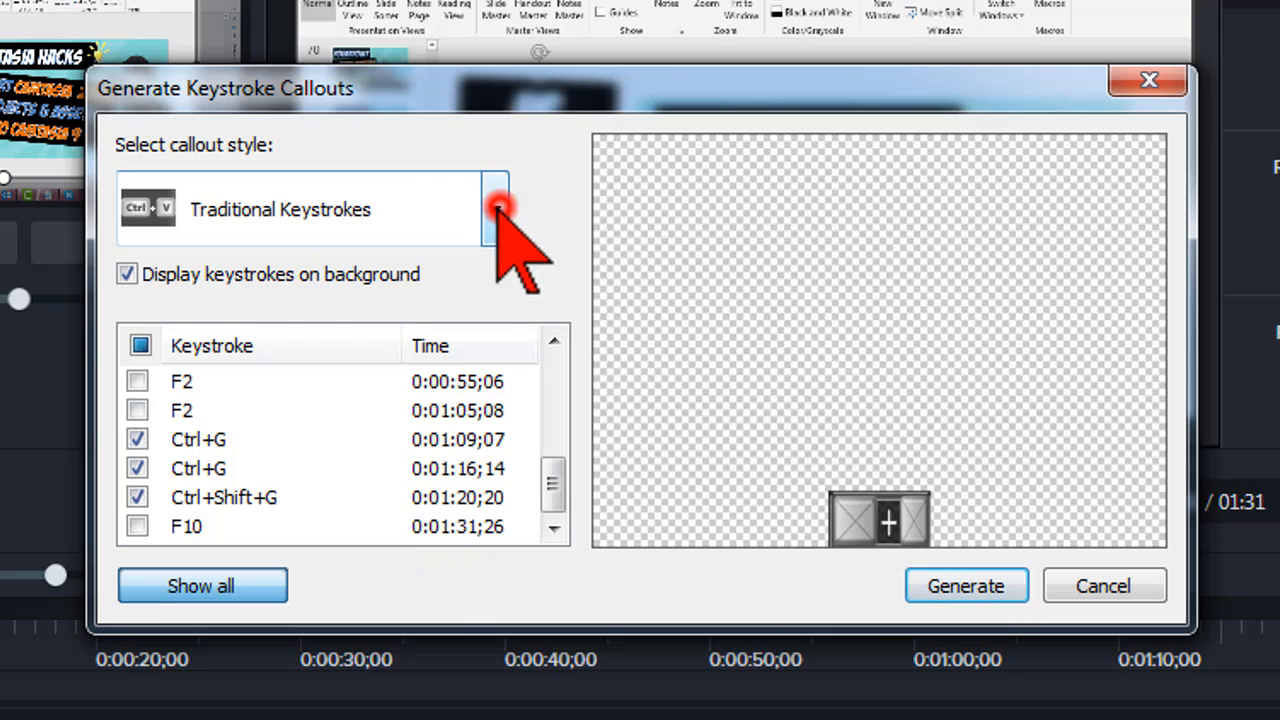
pyautogui.click(494, 209)
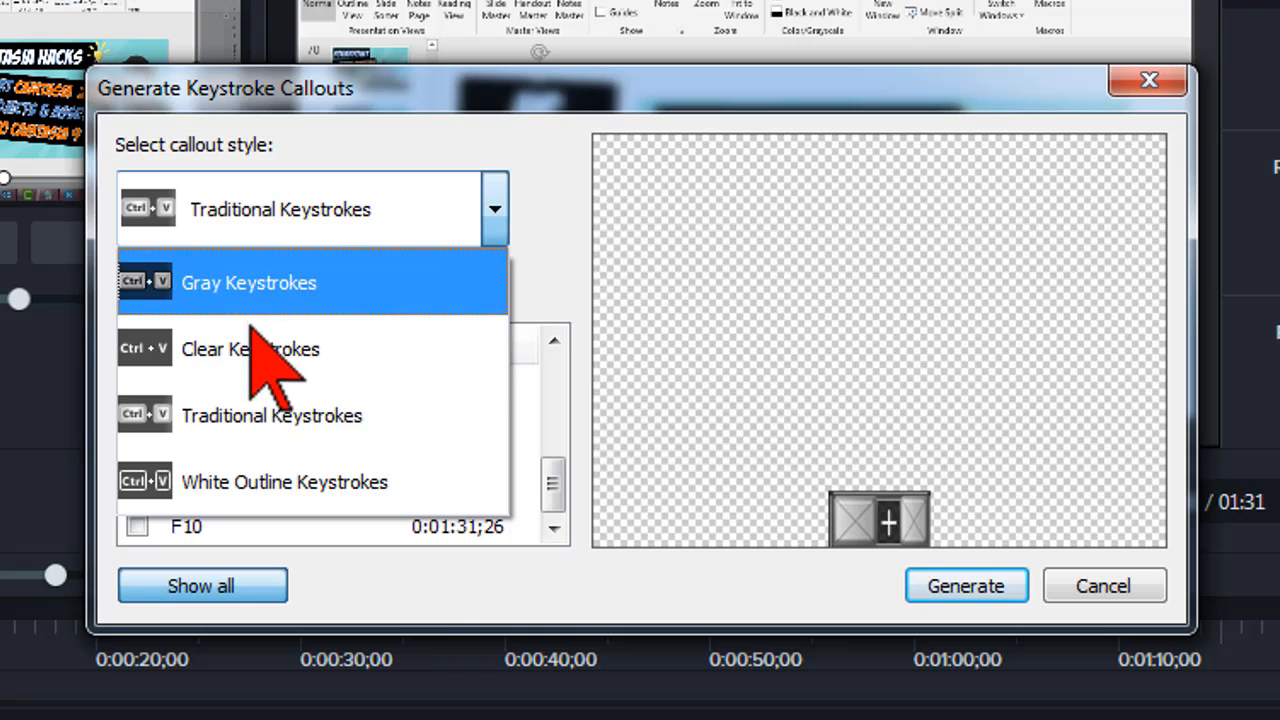
pyautogui.moveTo(270, 420)
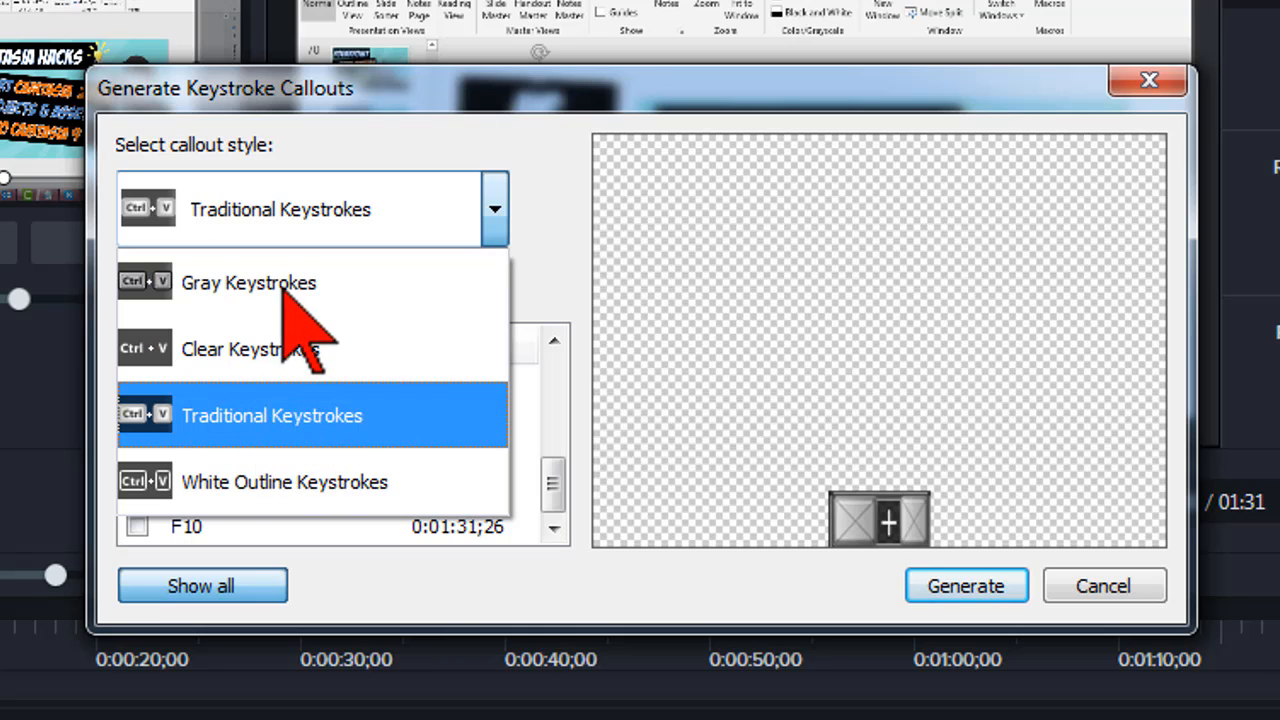
pyautogui.click(248, 282)
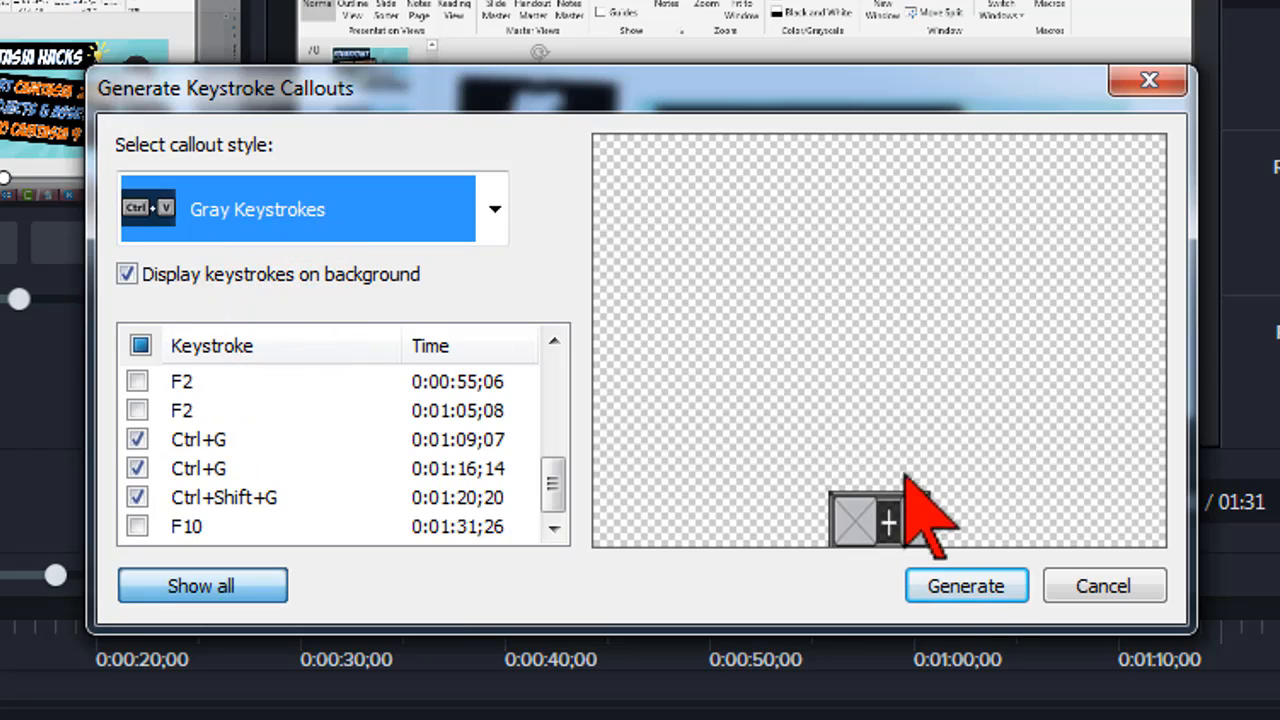
pyautogui.click(965, 585)
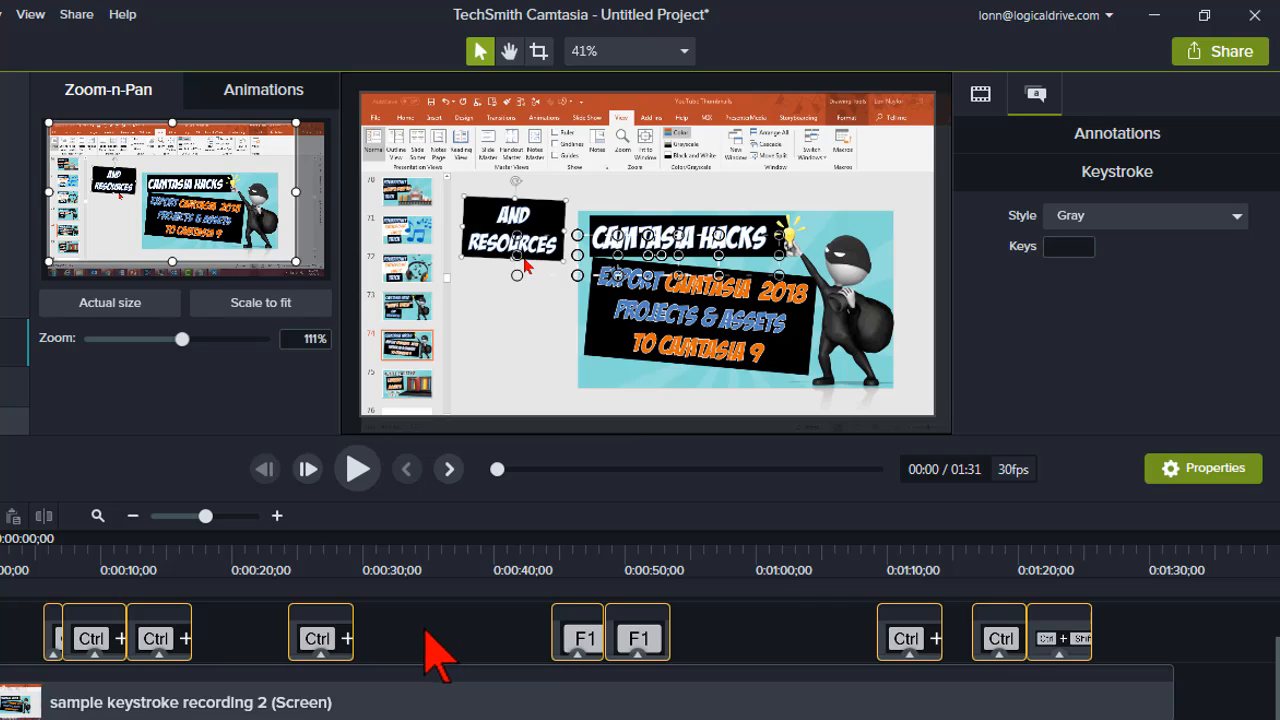
pyautogui.moveTo(280, 580)
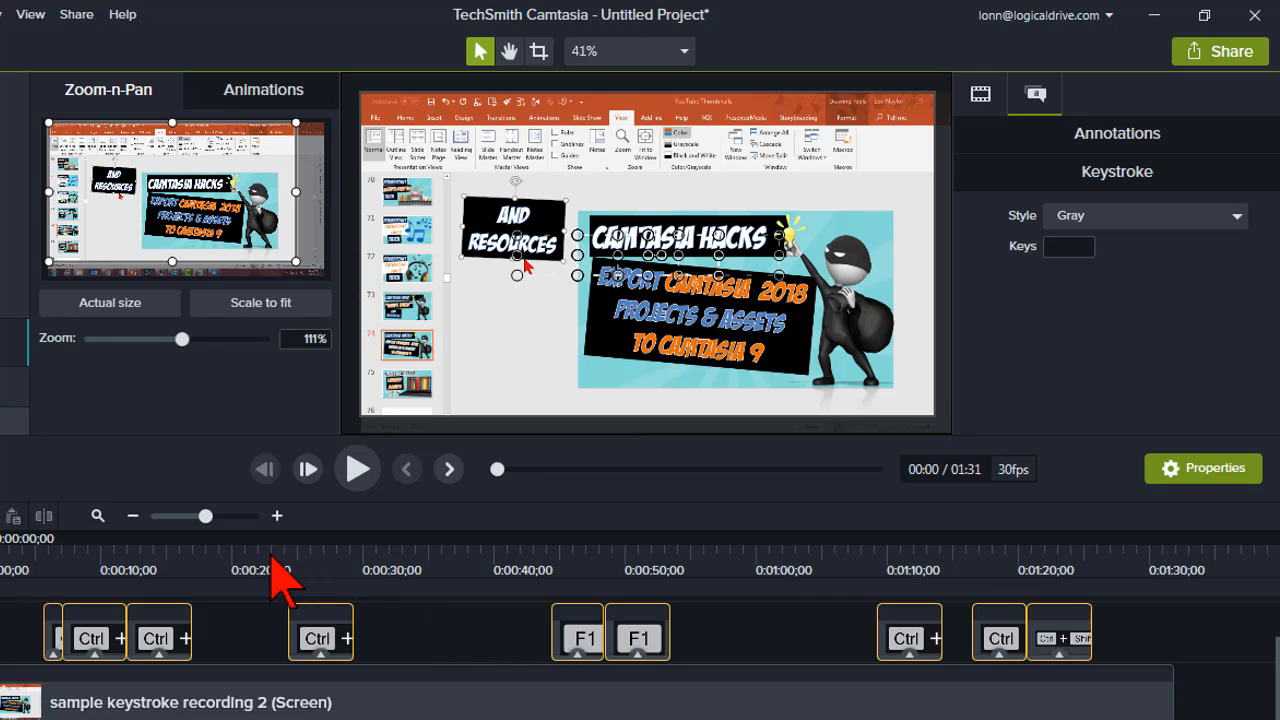
pyautogui.moveTo(325, 590)
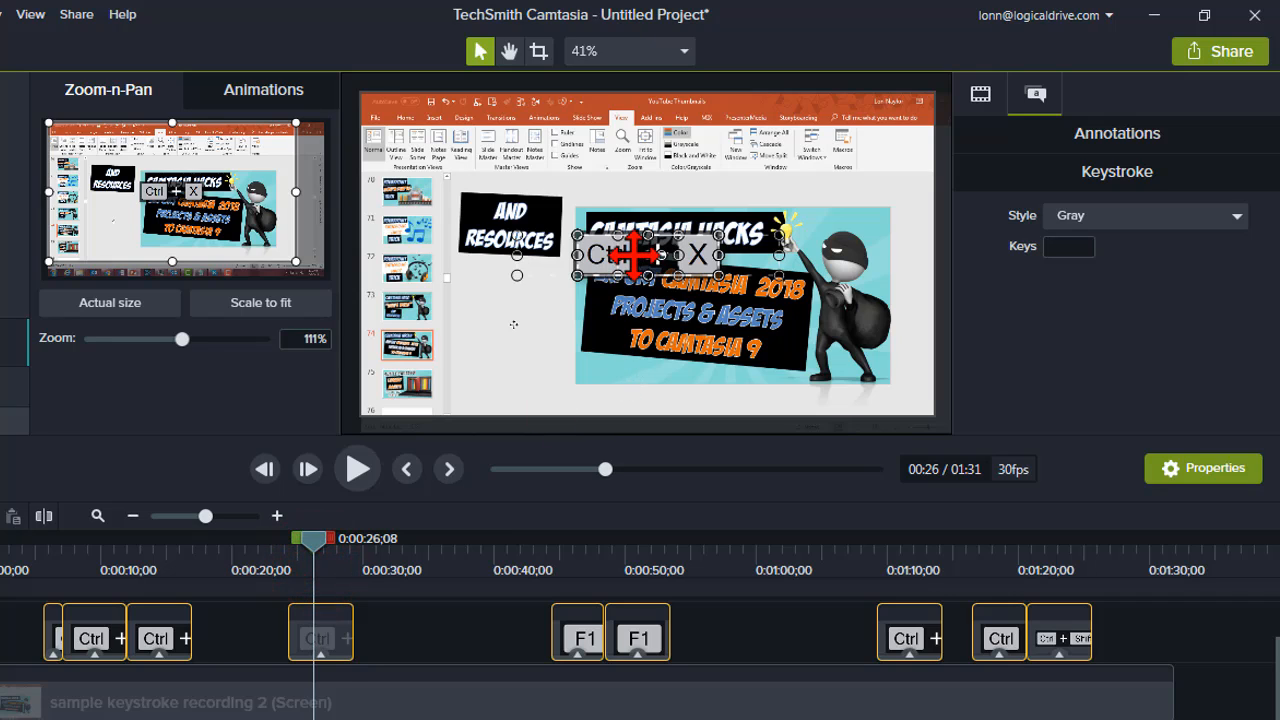
pyautogui.moveTo(320, 637)
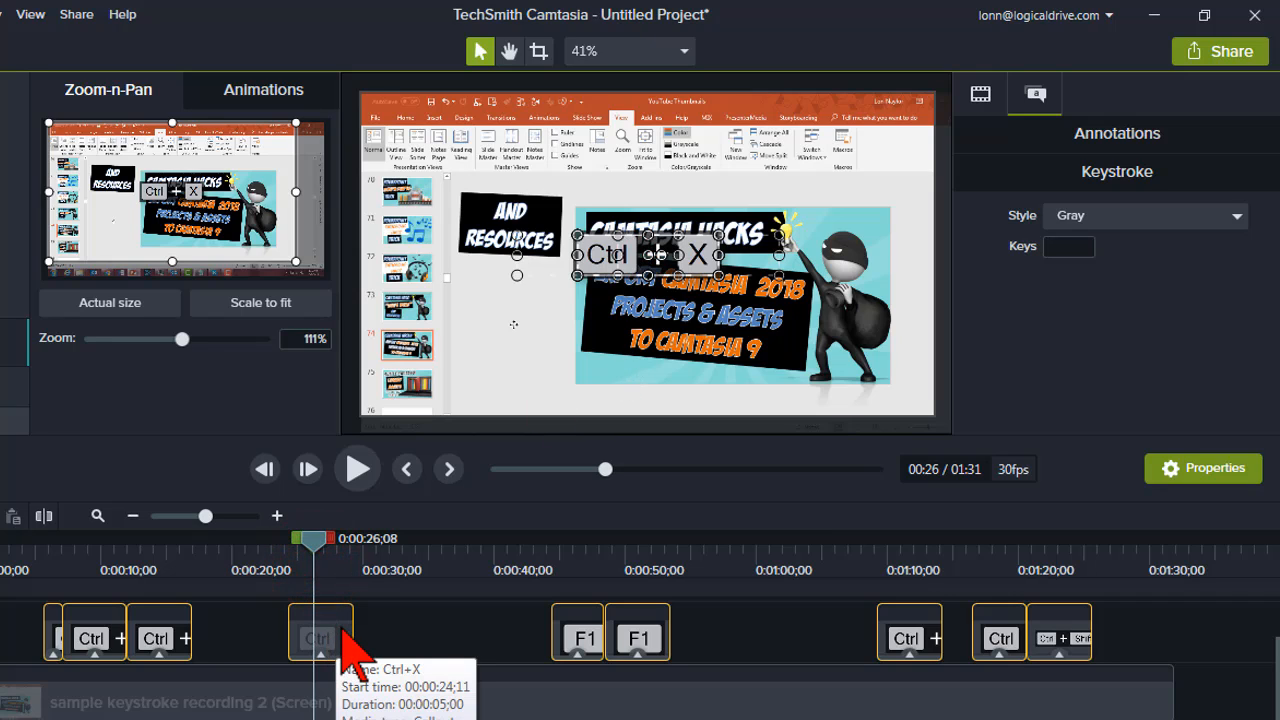
pyautogui.moveTo(410, 640)
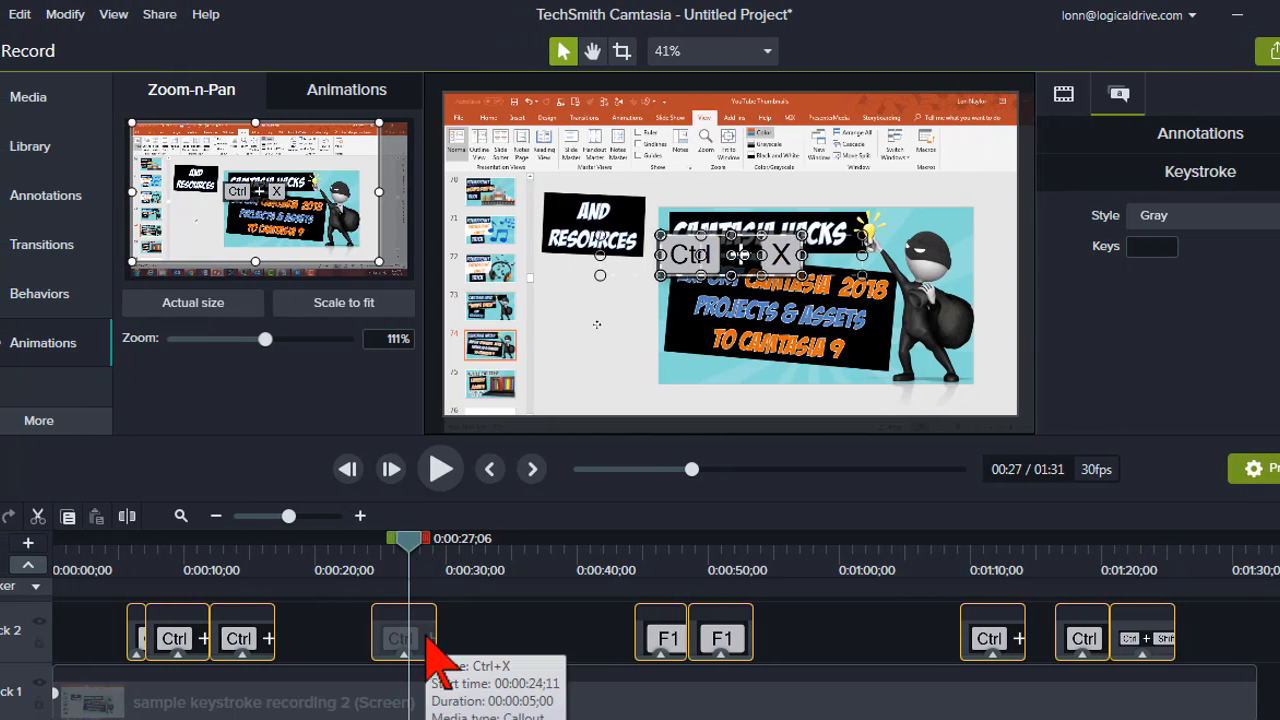
pyautogui.click(18, 14)
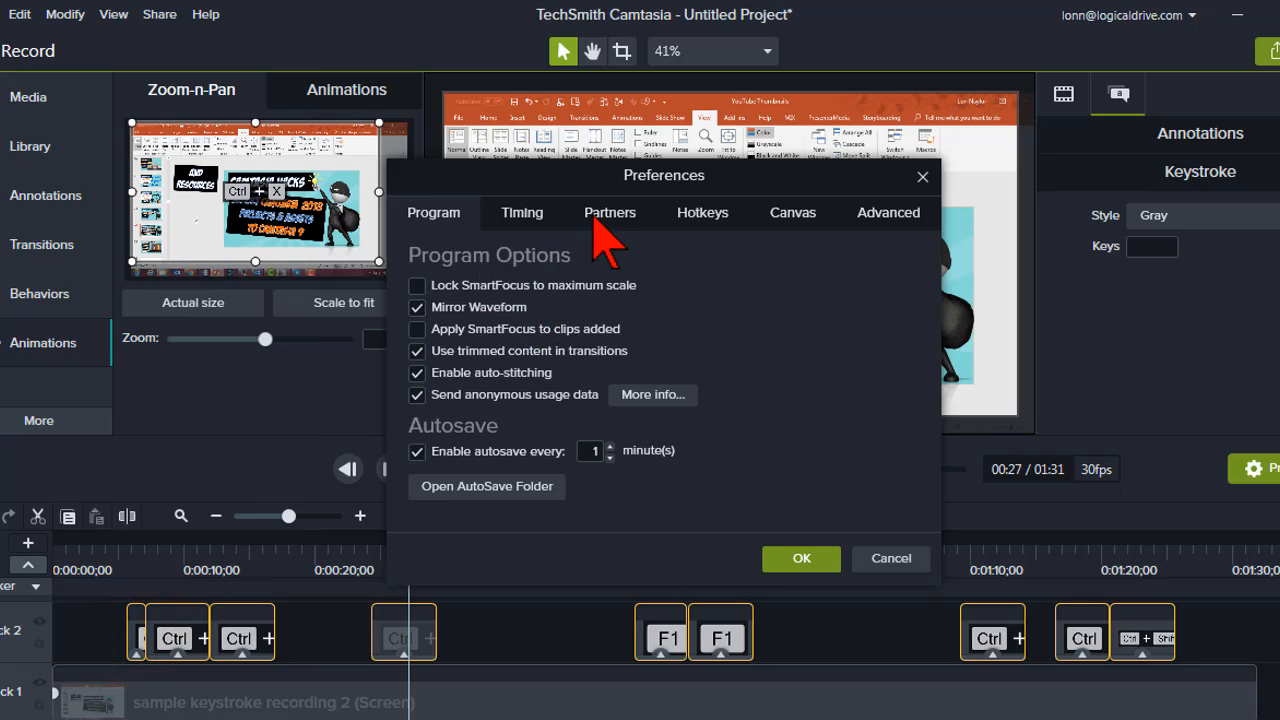
pyautogui.click(521, 212)
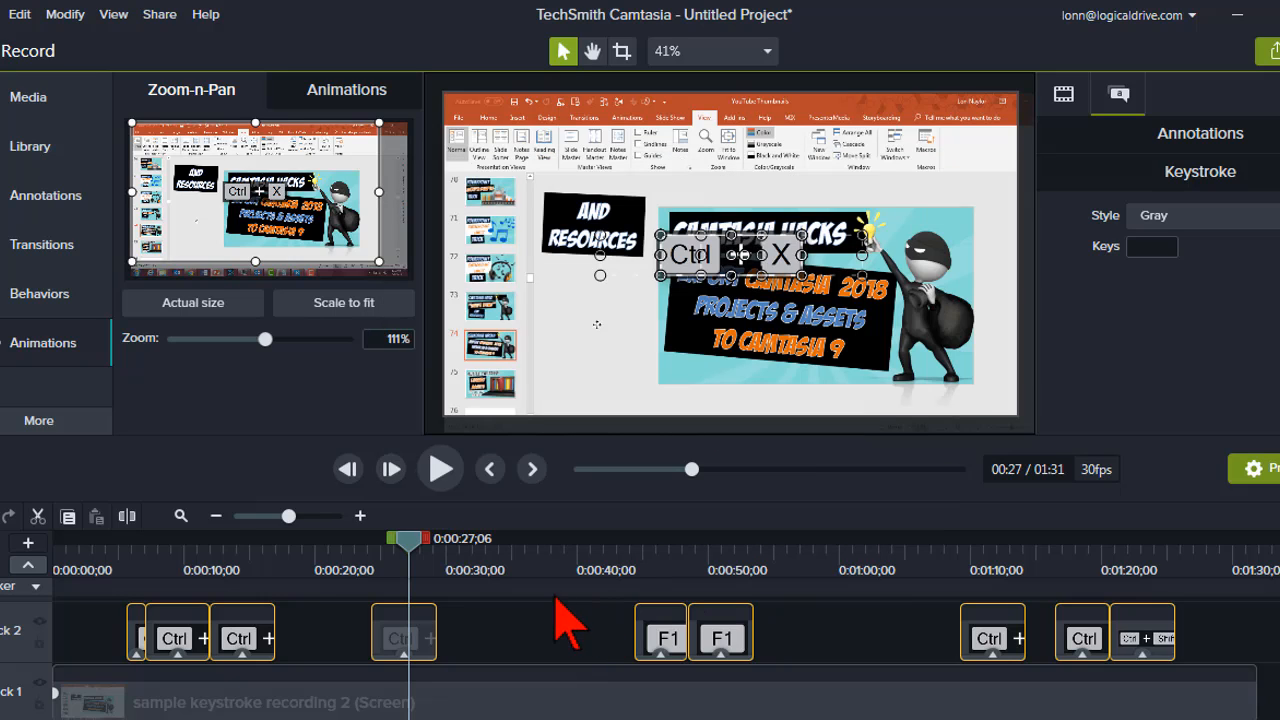
pyautogui.moveTo(520, 640)
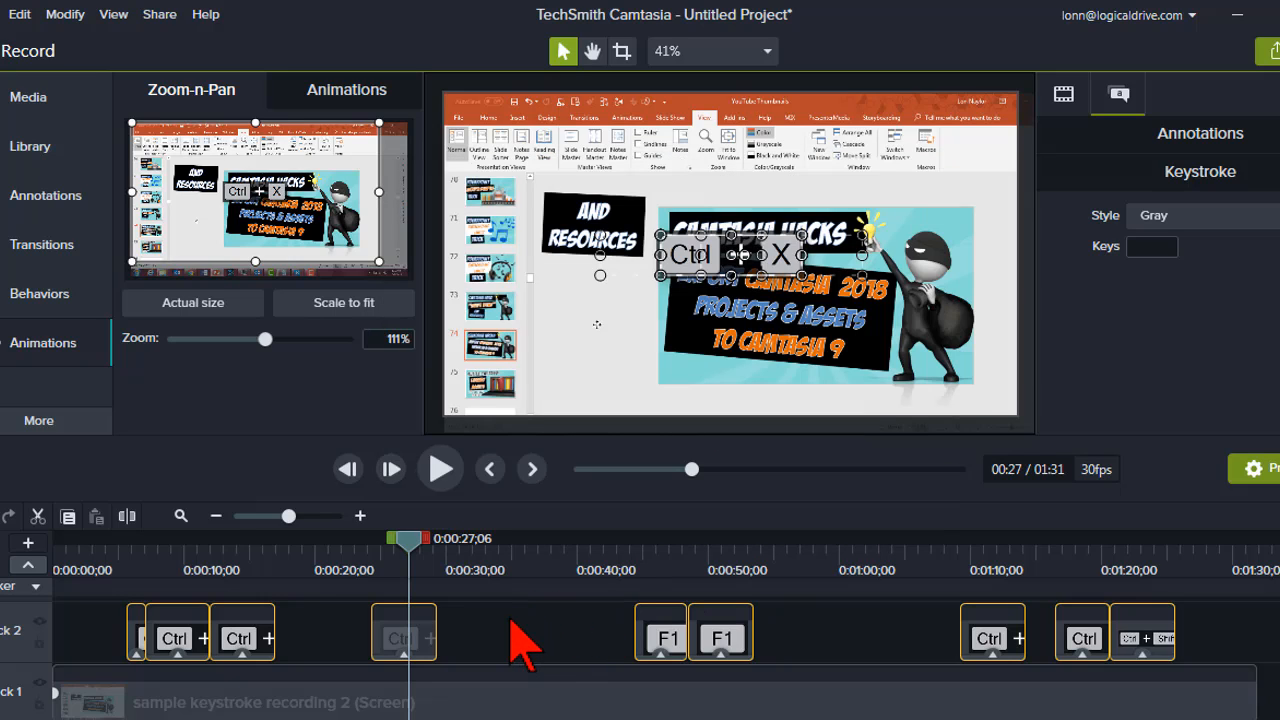
pyautogui.moveTo(95, 50)
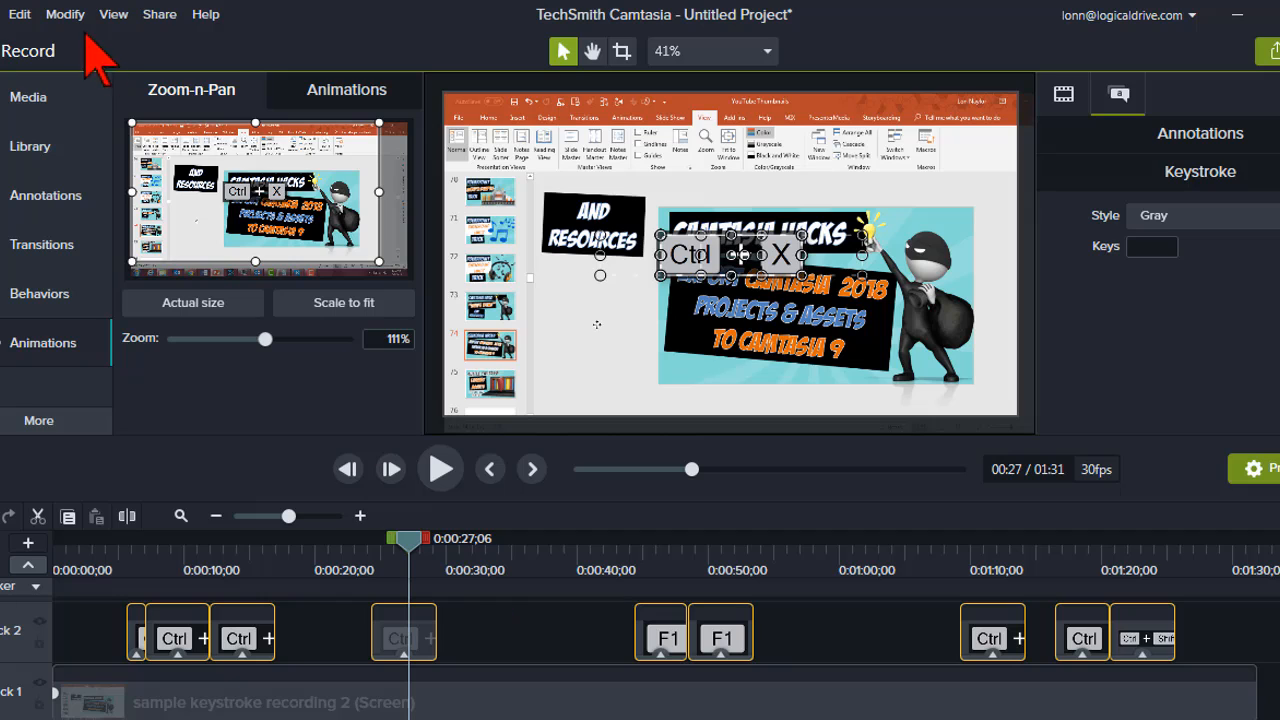
pyautogui.click(65, 14)
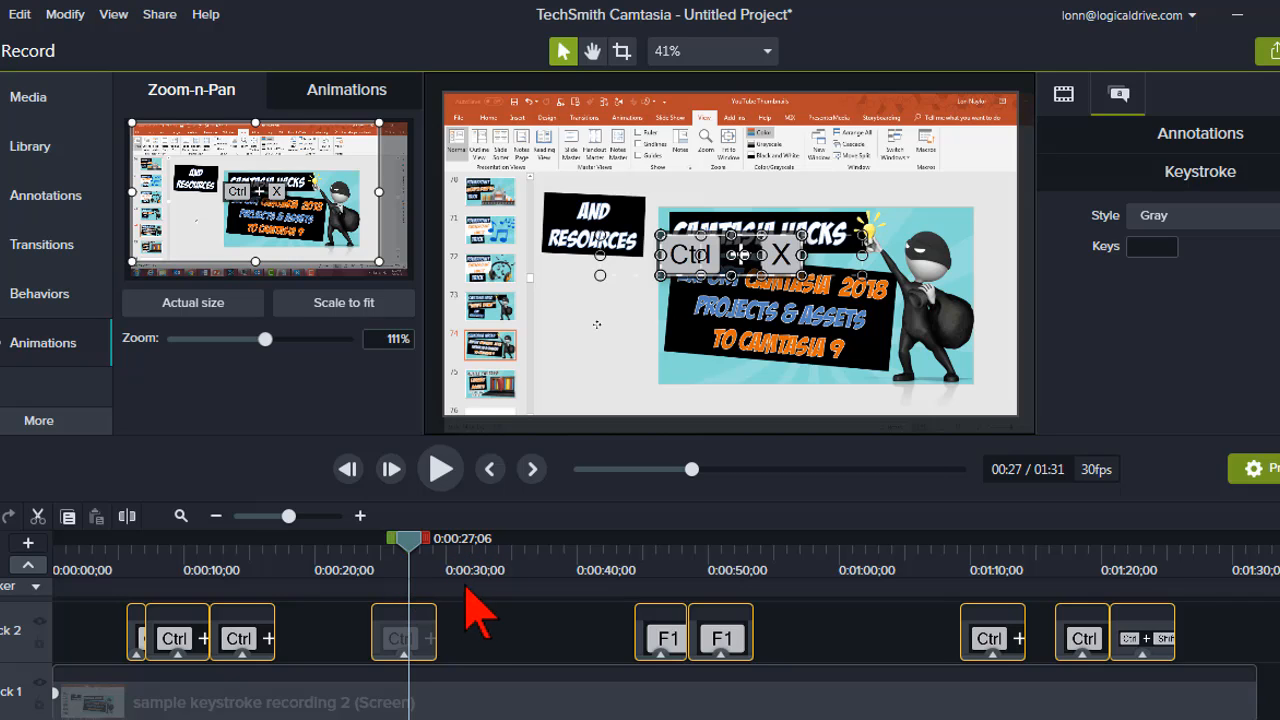
pyautogui.click(64, 14)
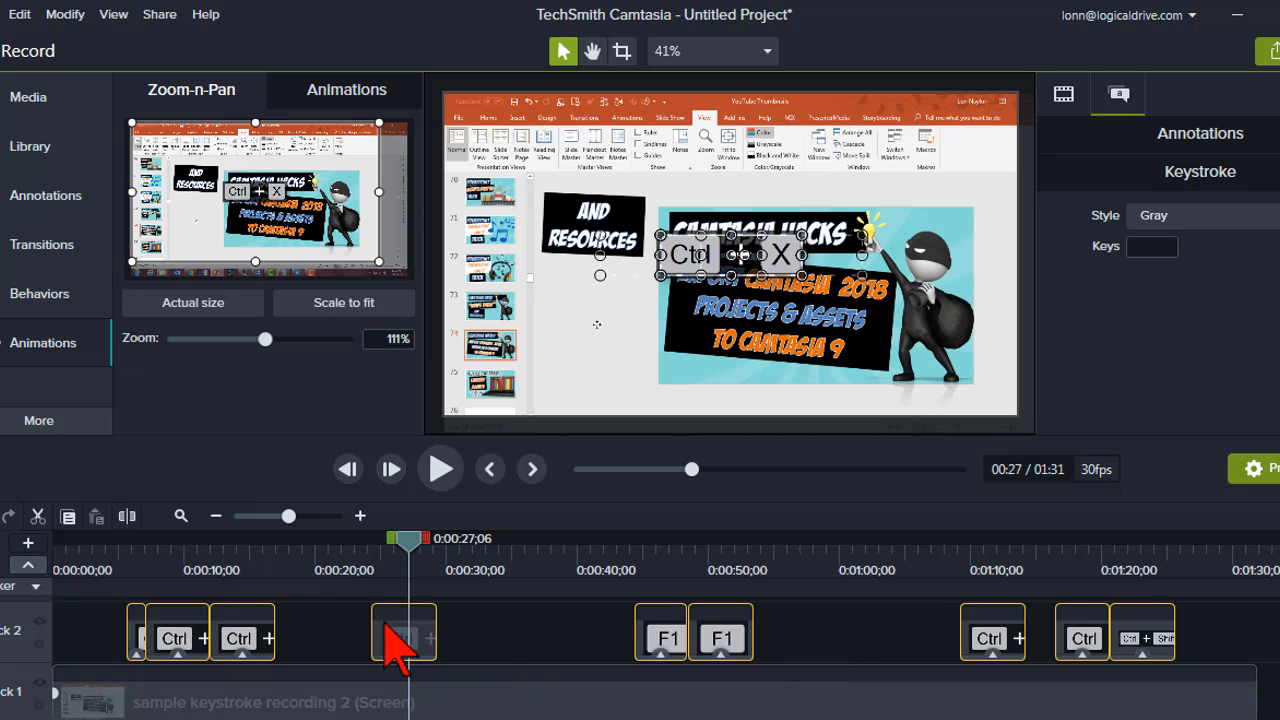
# Give the selected callout clips a much shorter duration through the Duration dialog
pyautogui.rightClick(402, 632)
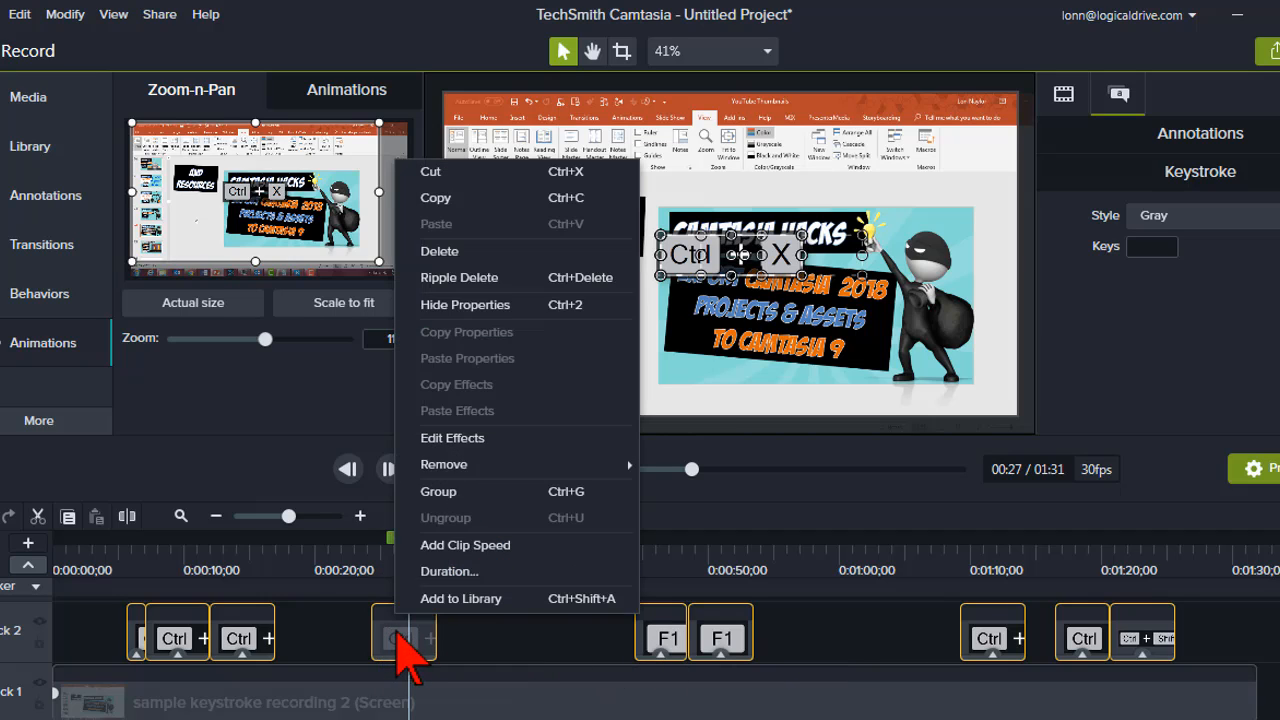
pyautogui.click(449, 571)
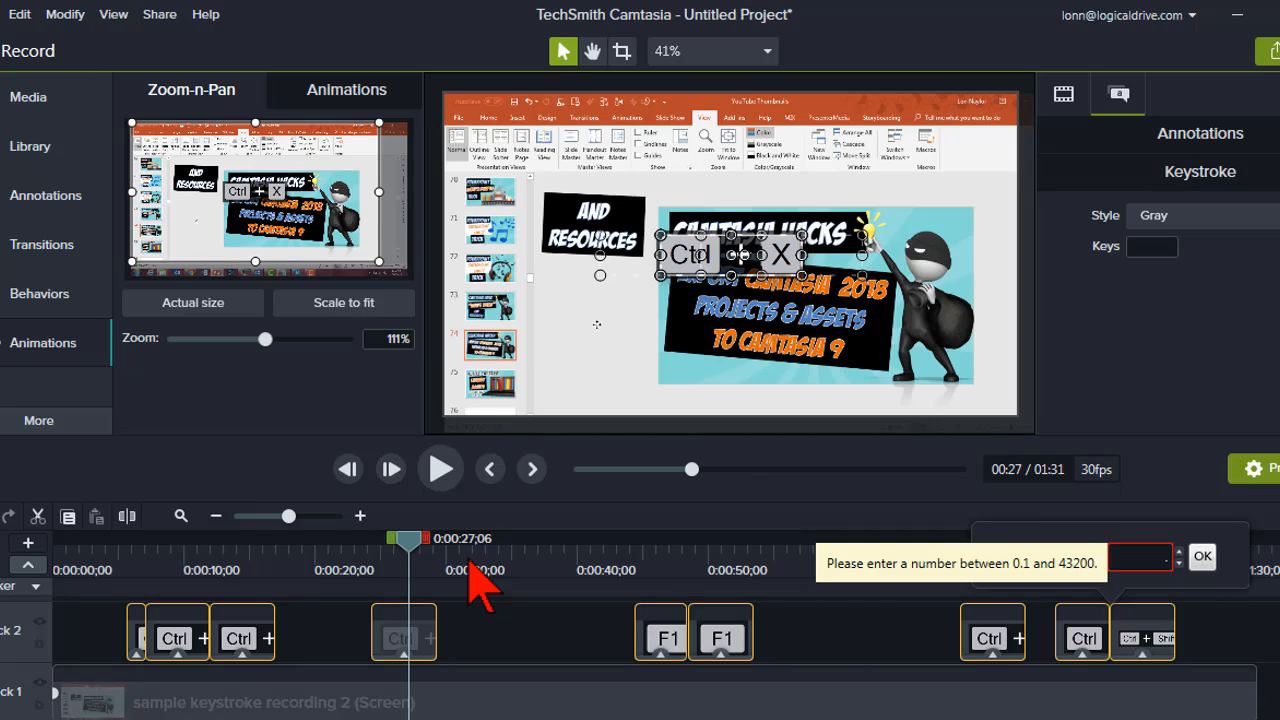
pyautogui.click(1202, 557)
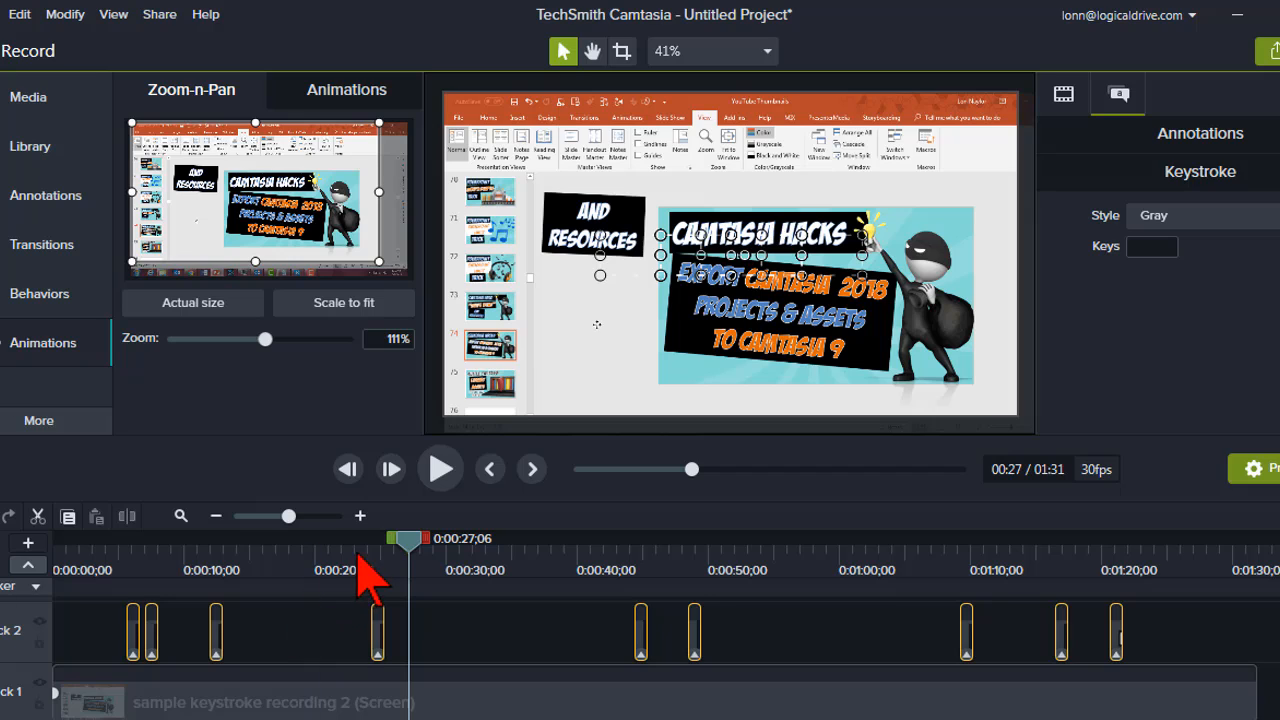
pyautogui.moveTo(315, 615)
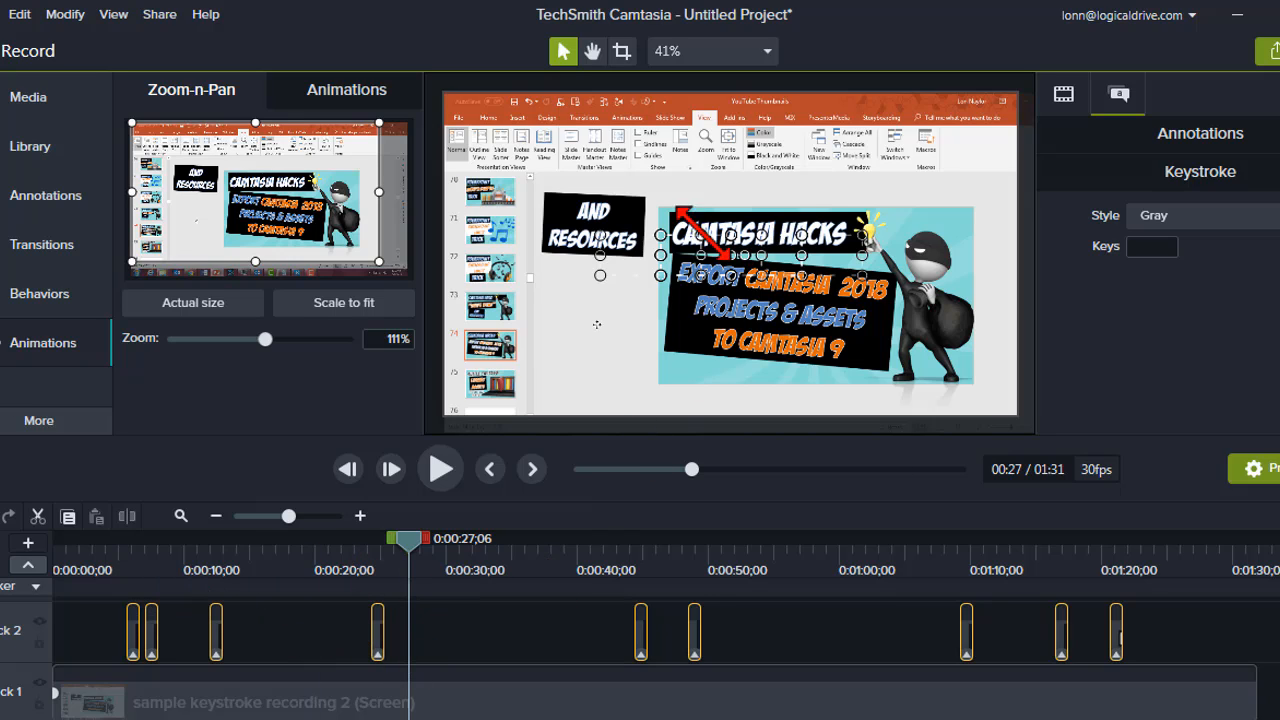
pyautogui.moveTo(590, 650)
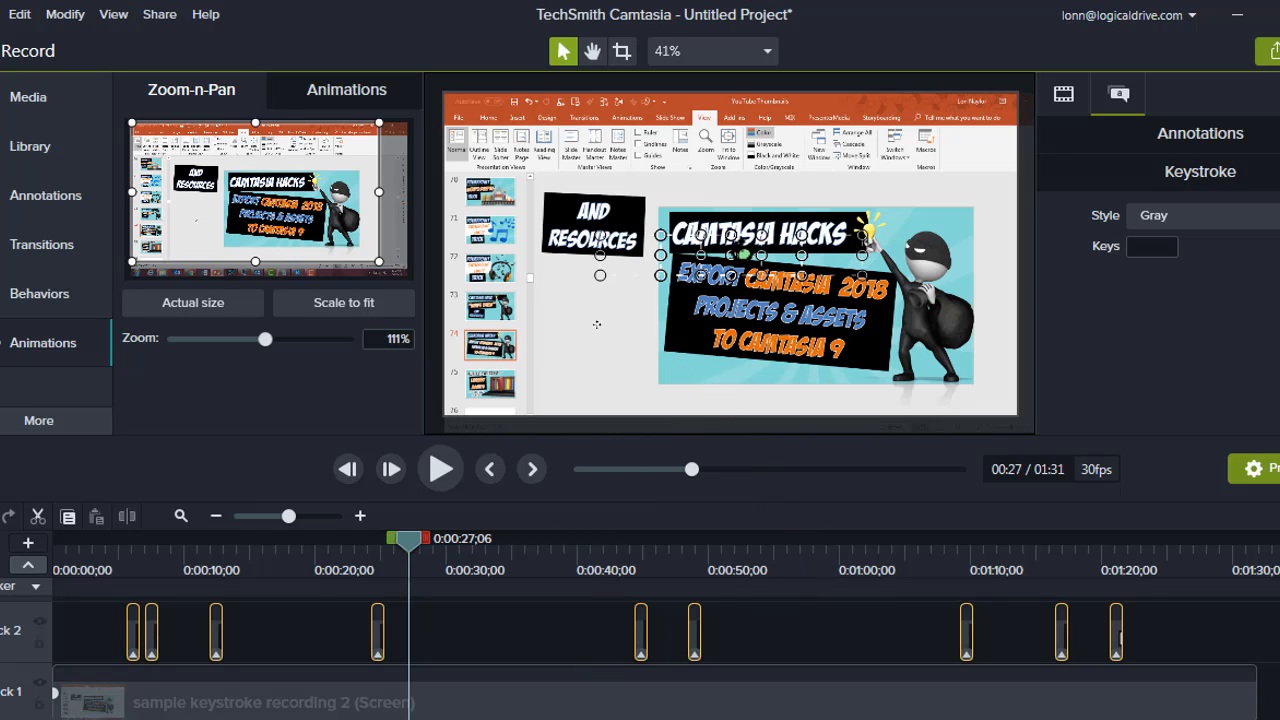
# Drag the selected callouts to the frame bottom and scrub back to Ctrl+X
pyautogui.click(731, 265)
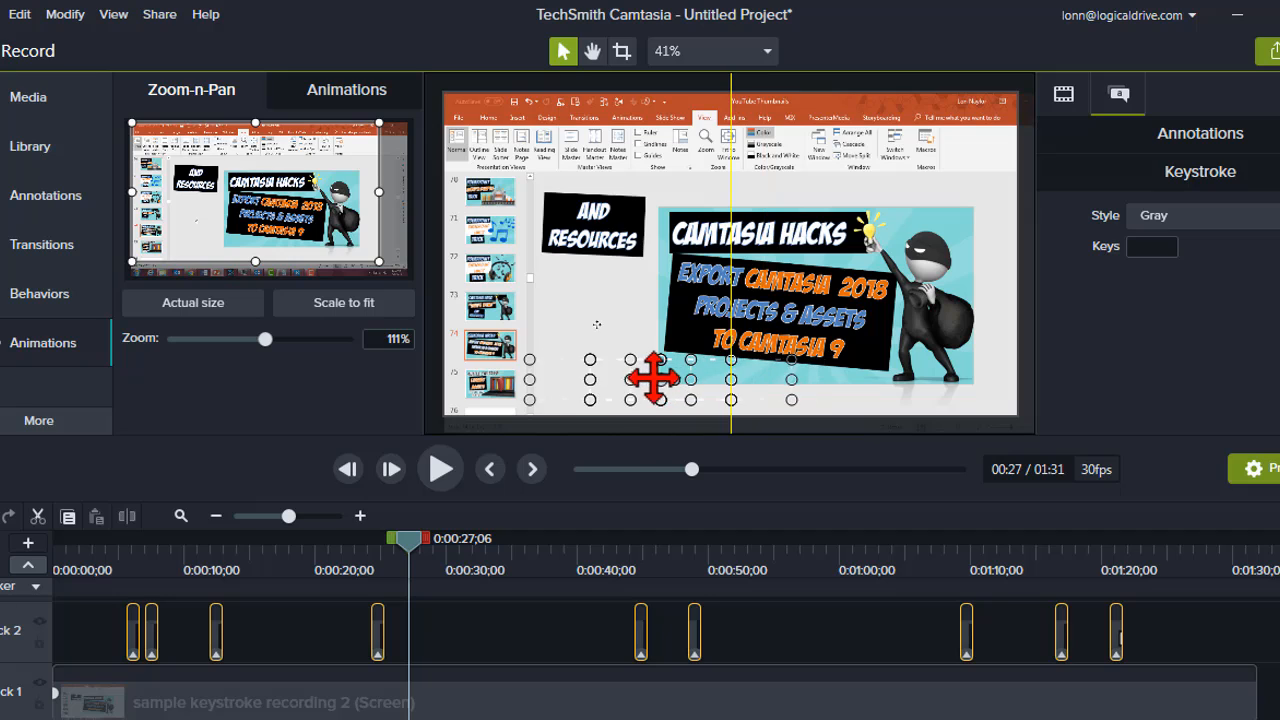
pyautogui.moveTo(655, 378); pyautogui.dragTo(640, 378)
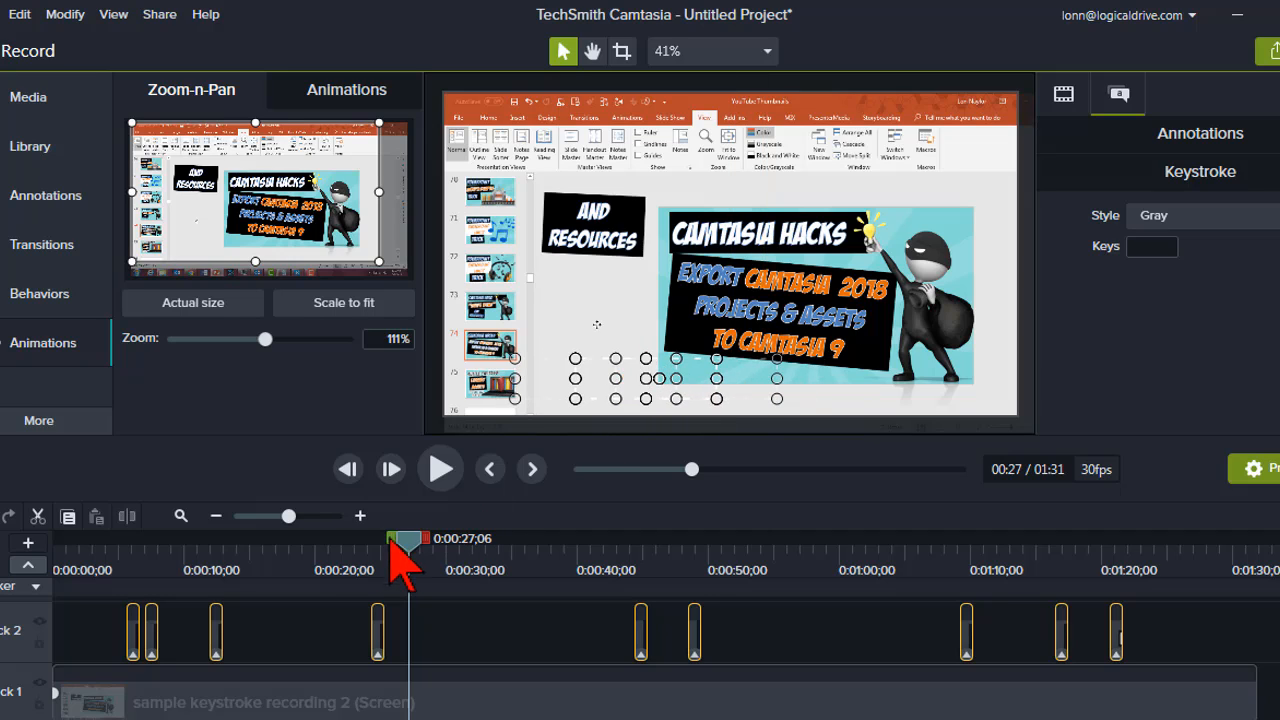
pyautogui.moveTo(405, 538); pyautogui.dragTo(373, 538)
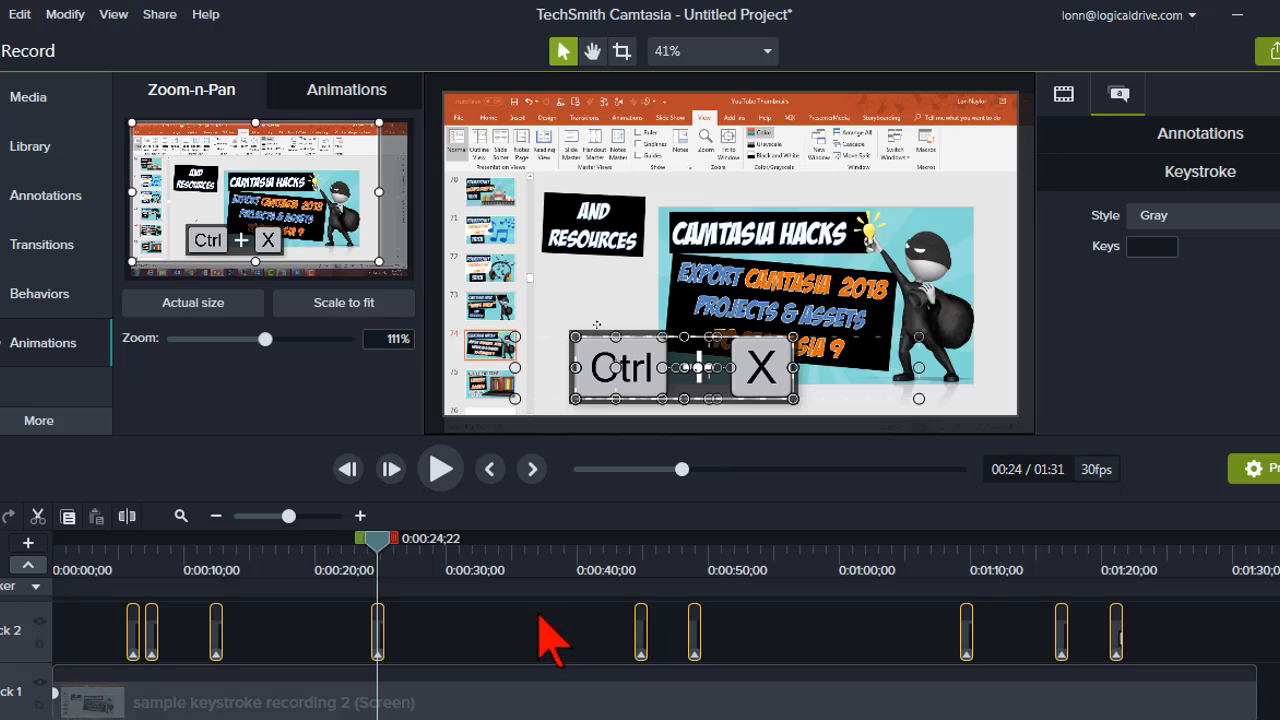
pyautogui.moveTo(405, 630)
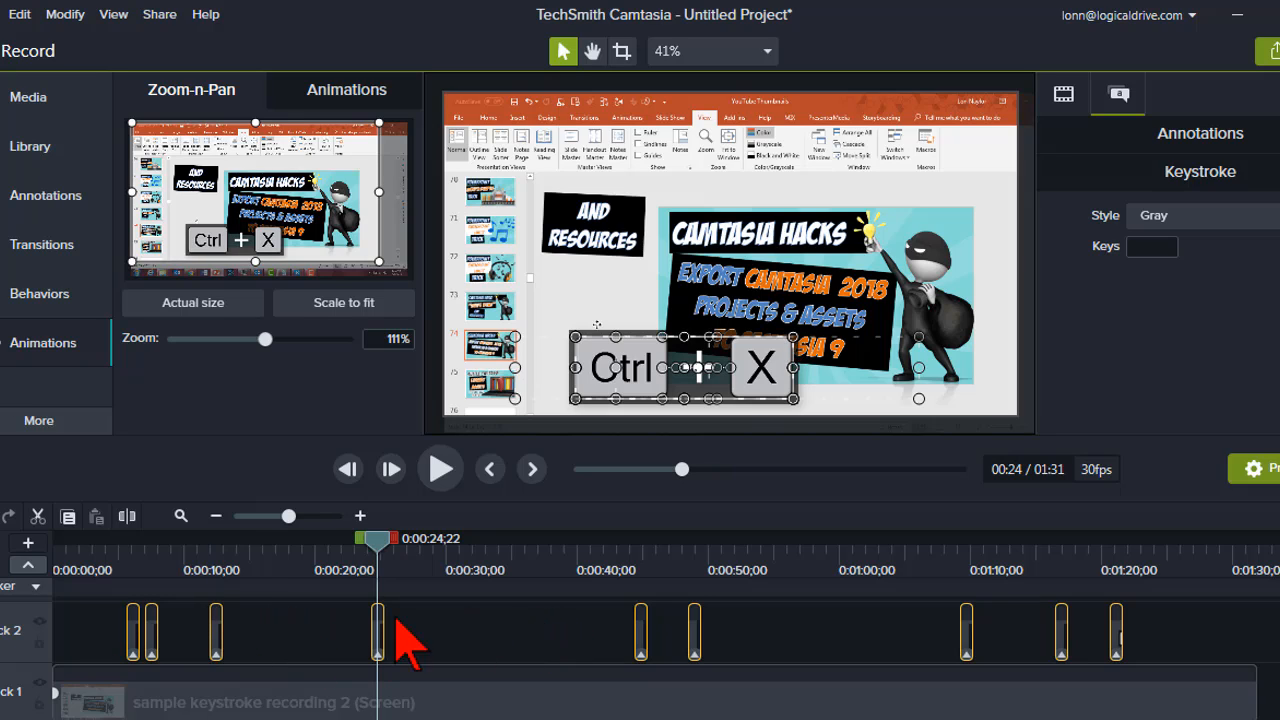
pyautogui.moveTo(683, 367)
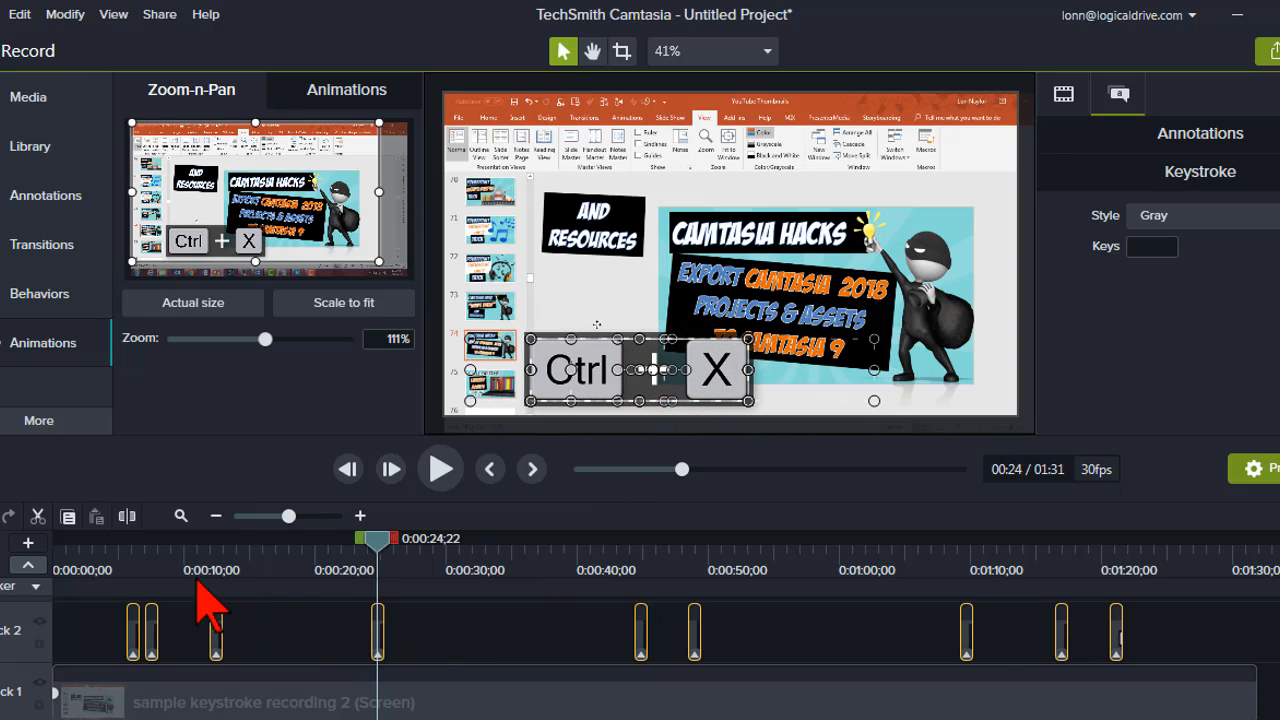
pyautogui.moveTo(185, 585)
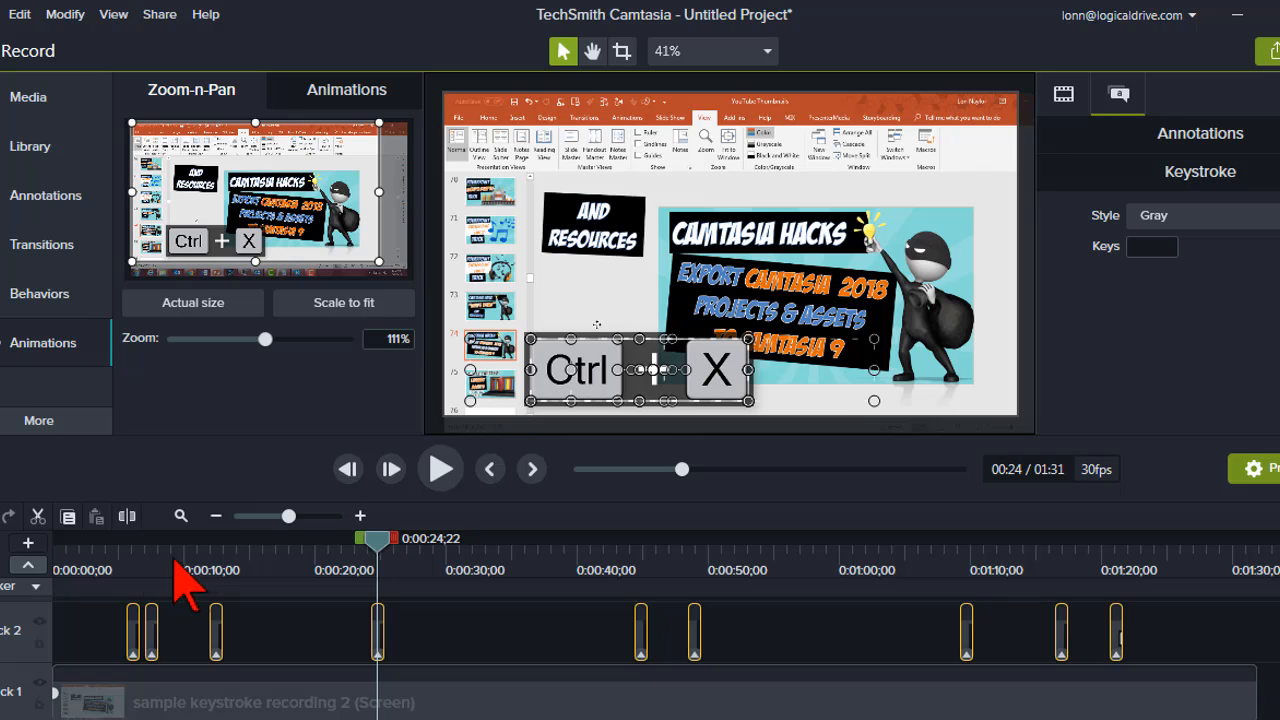
pyautogui.moveTo(380, 585)
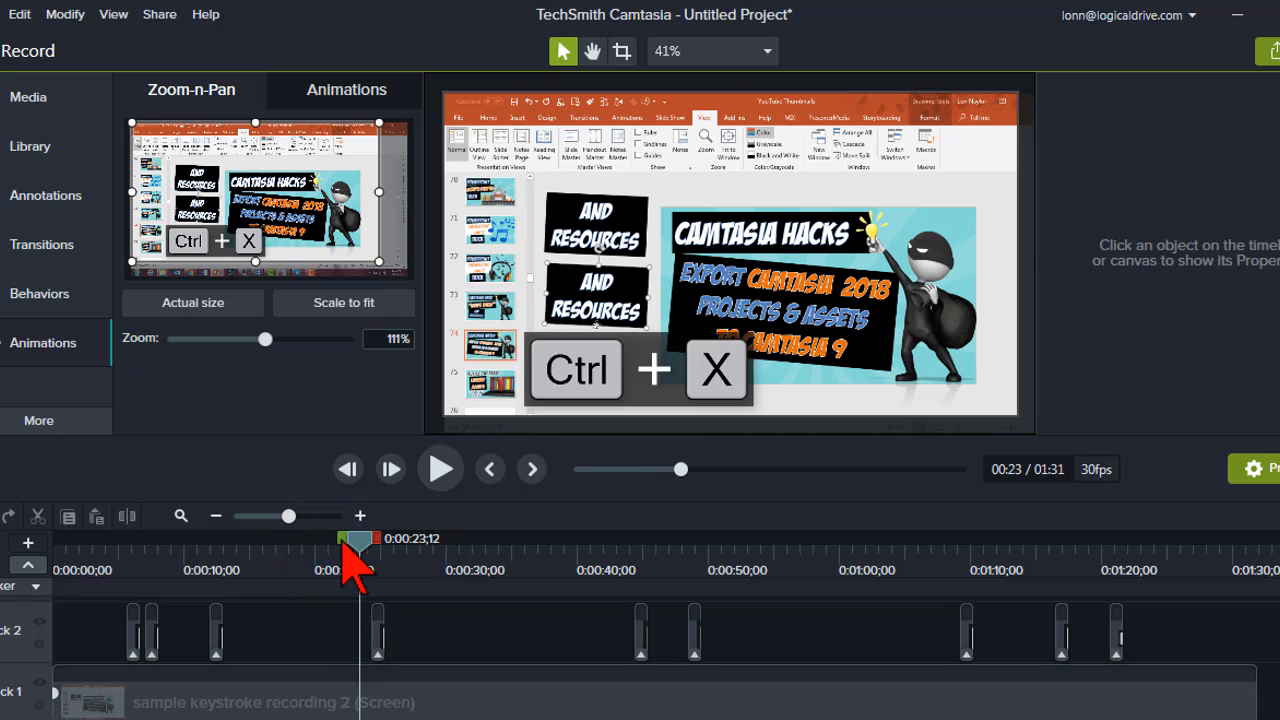
# Nudge the Ctrl+X callout further left, then replay the preview to check it
pyautogui.click(440, 469)
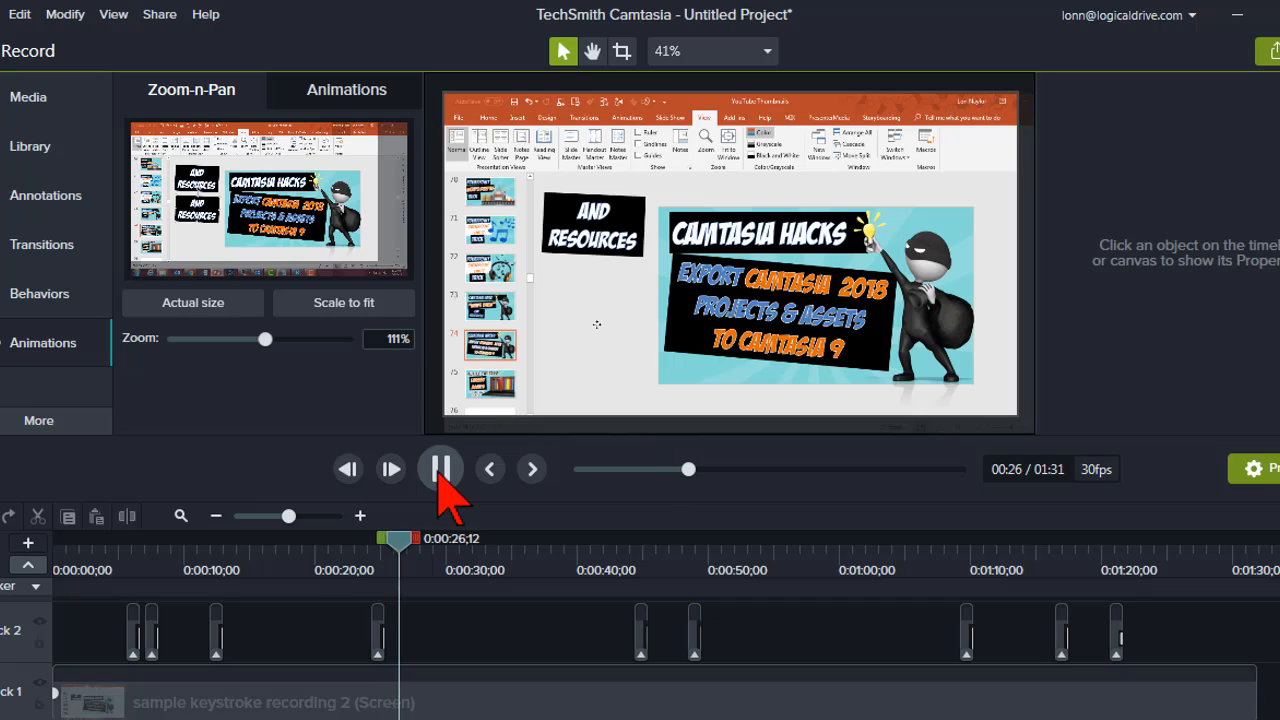
pyautogui.click(440, 469)
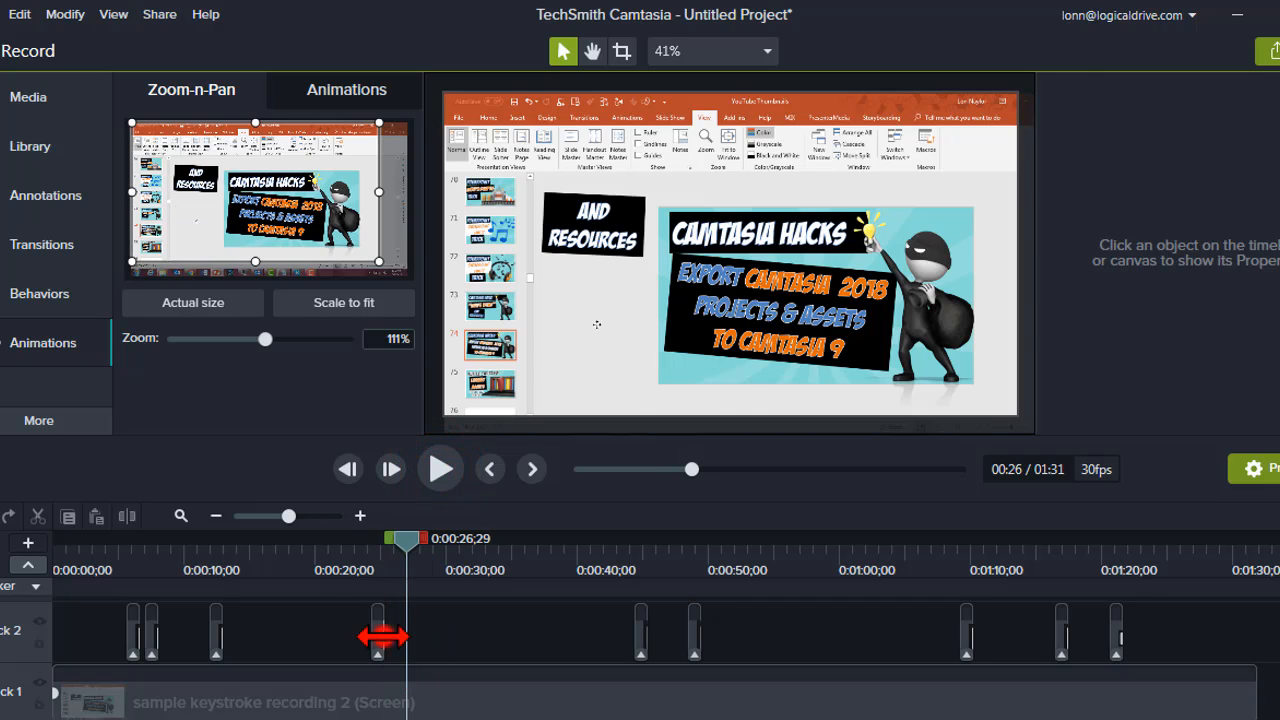
pyautogui.click(378, 640)
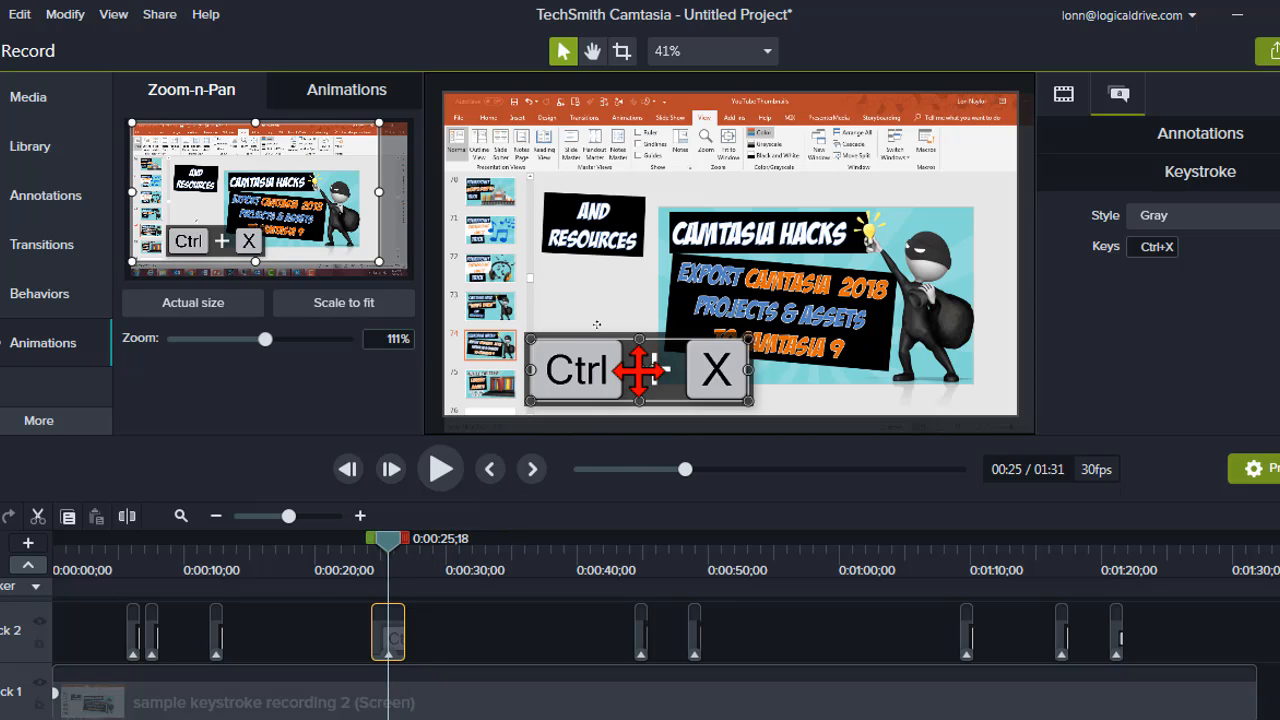
pyautogui.moveTo(640, 370); pyautogui.dragTo(585, 365)
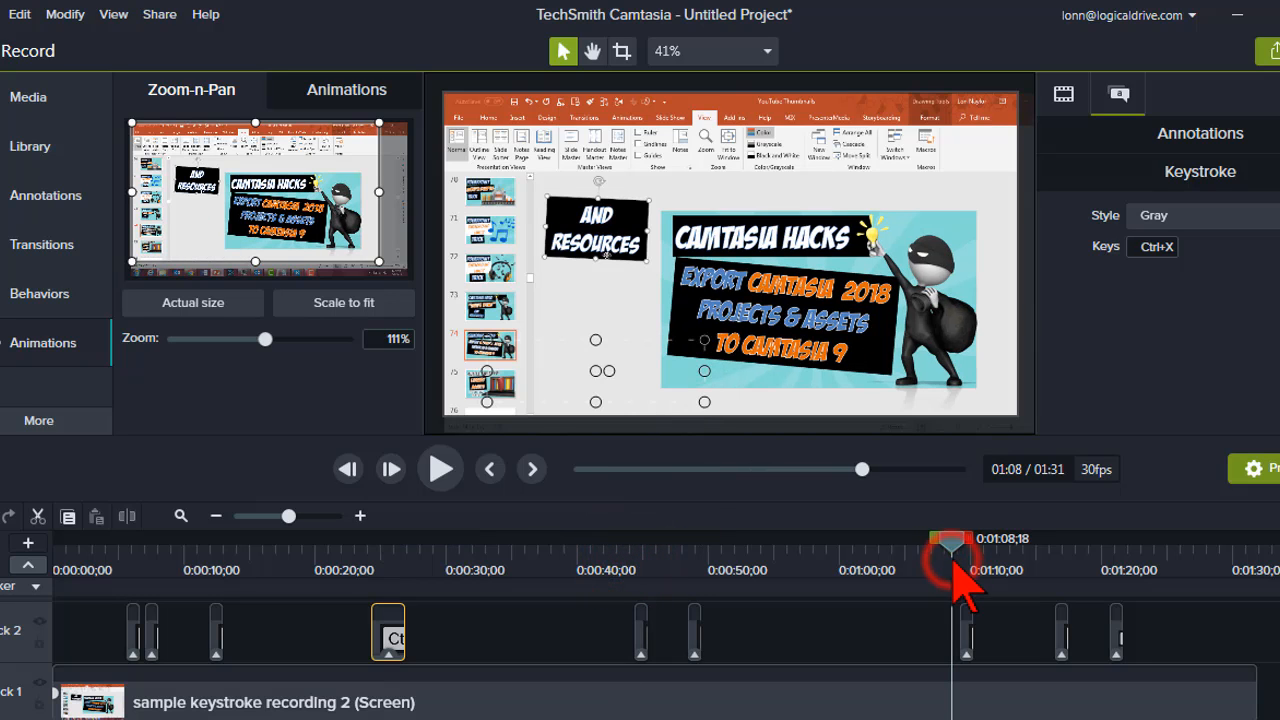
pyautogui.click(440, 469)
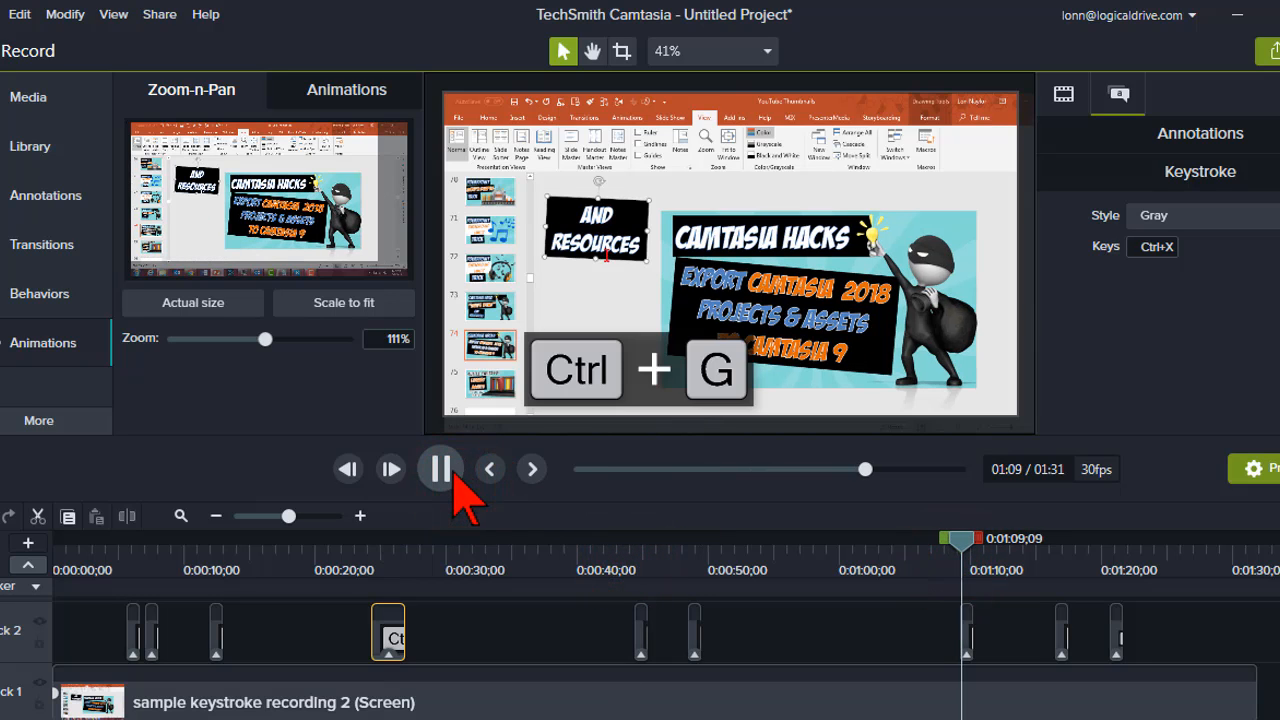
pyautogui.click(439, 469)
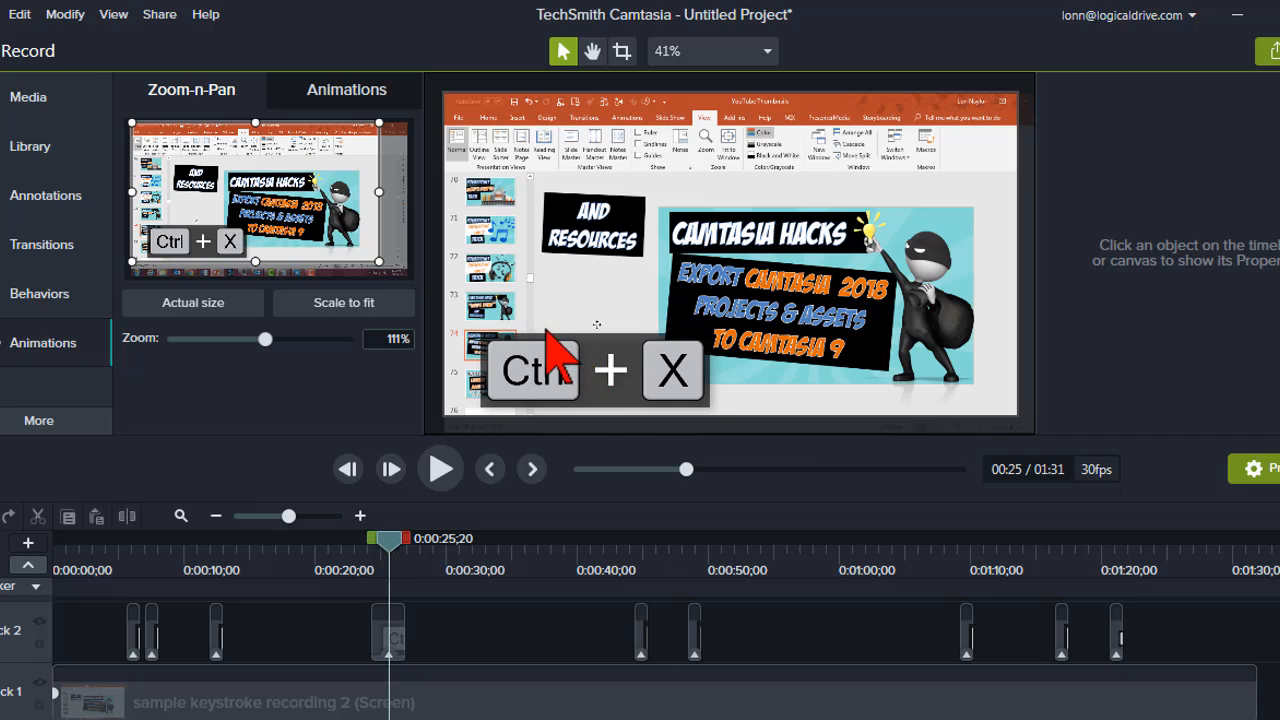
pyautogui.moveTo(625, 405)
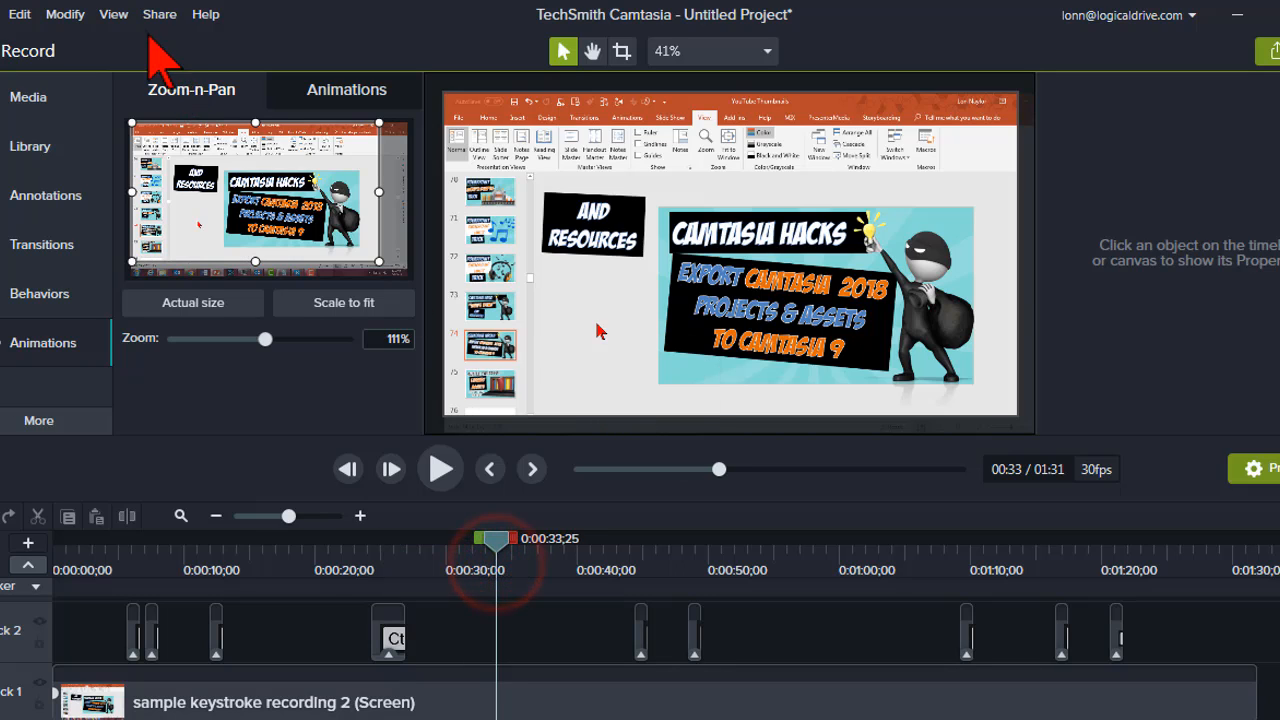
# Add a gray Ctrl+A keystroke callout at bottom right beside Ctrl+X
pyautogui.click(45, 195)
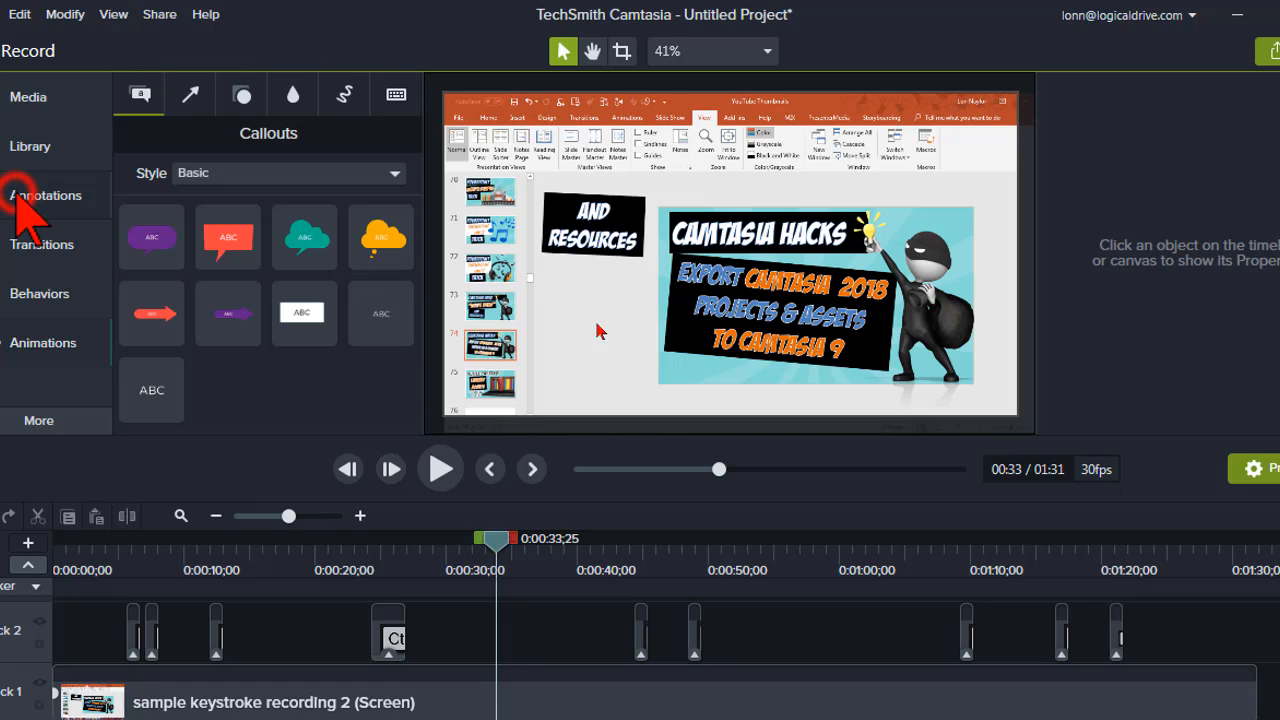
pyautogui.click(396, 94)
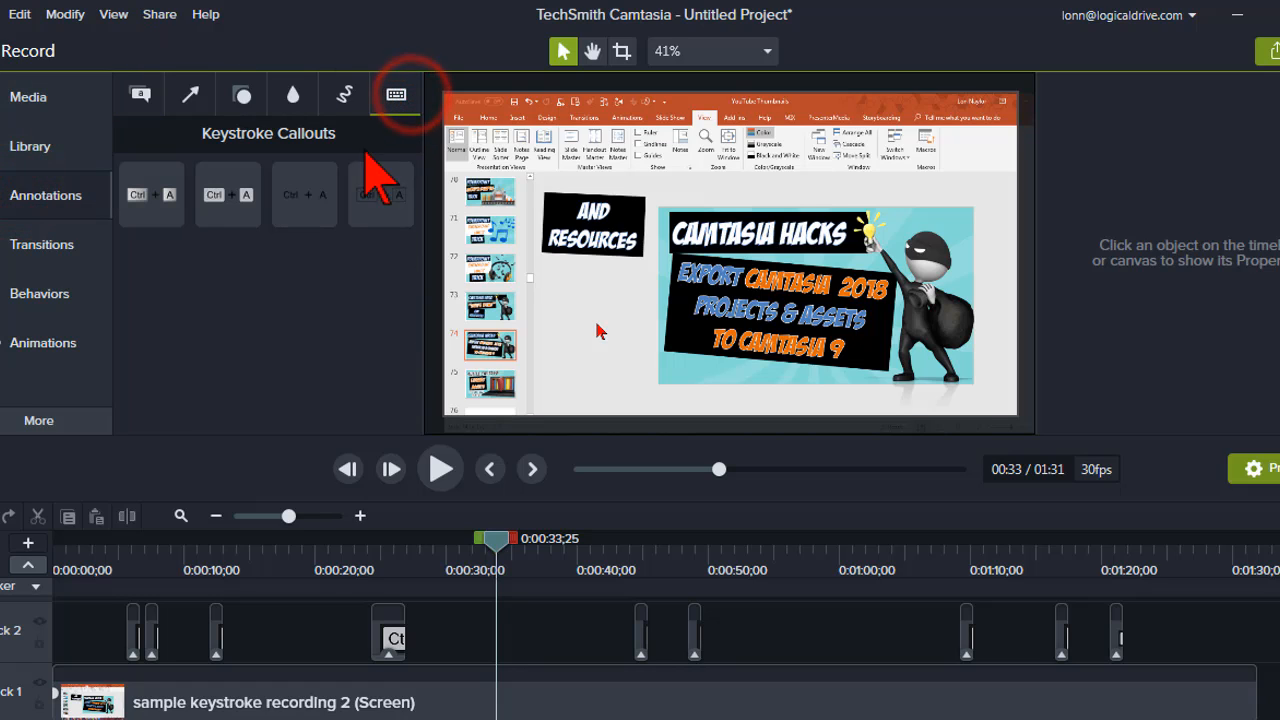
pyautogui.moveTo(228, 230)
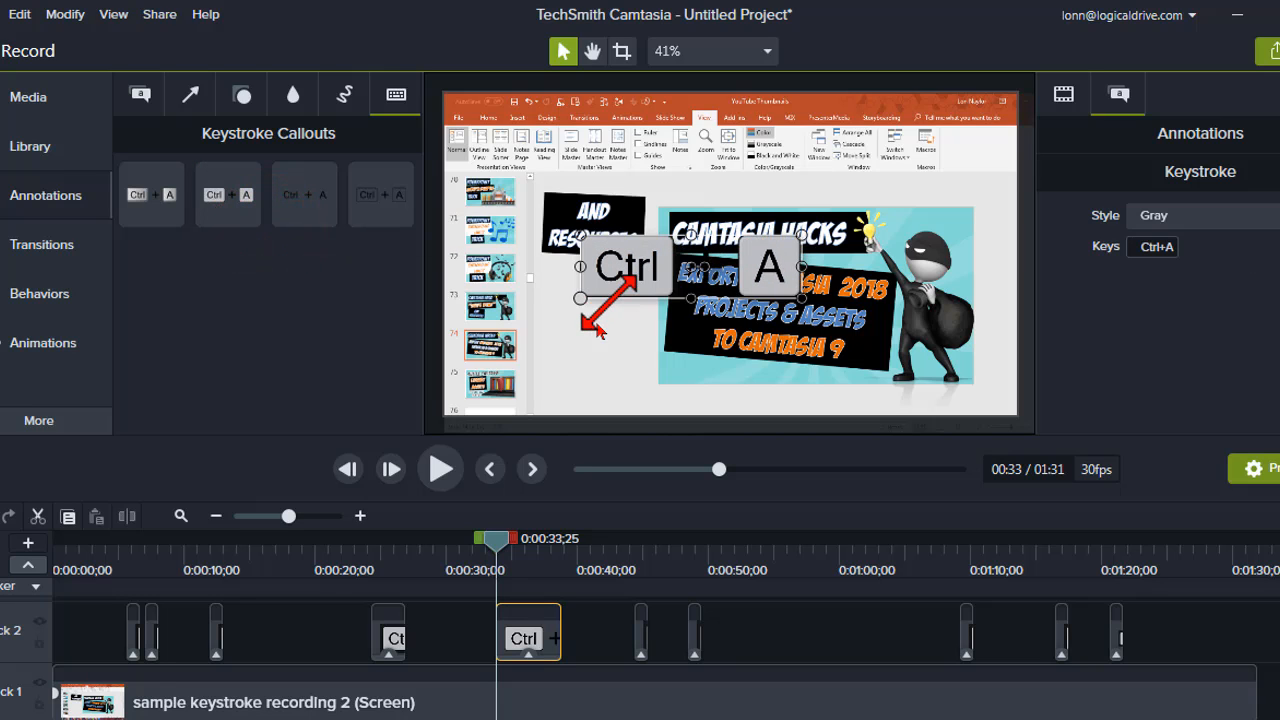
pyautogui.moveTo(628, 267); pyautogui.dragTo(557, 305)
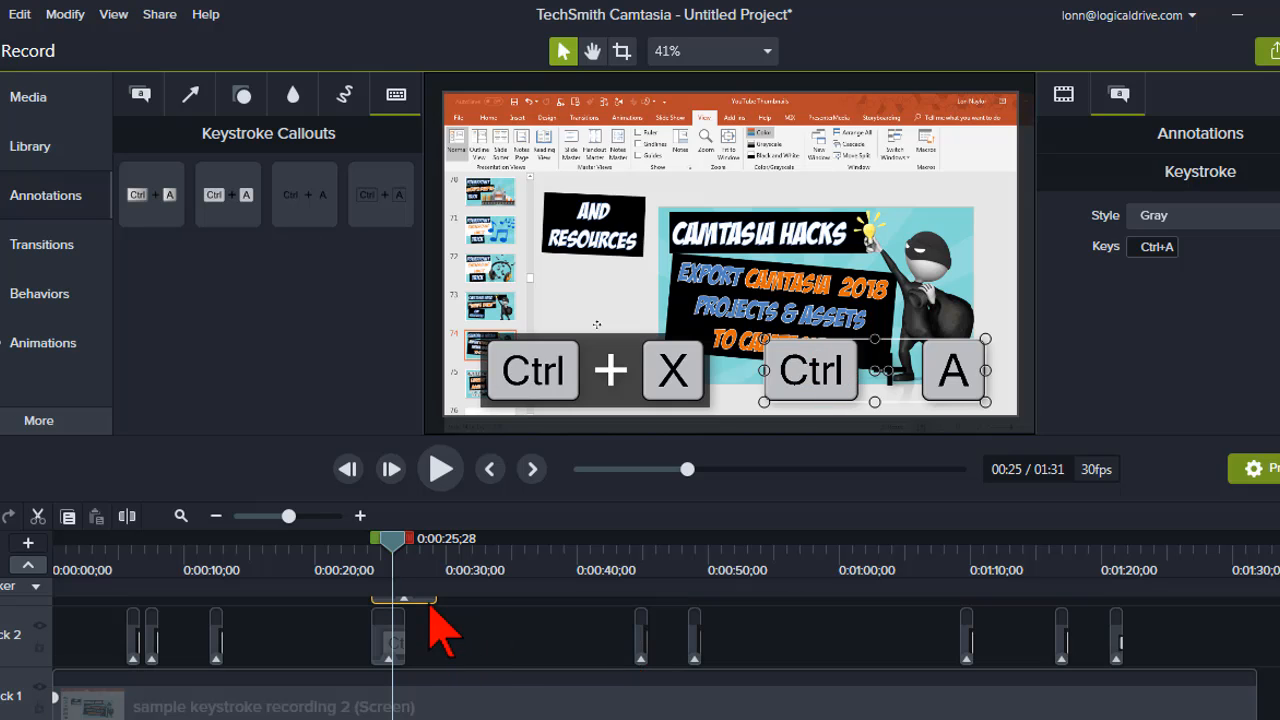
pyautogui.click(65, 14)
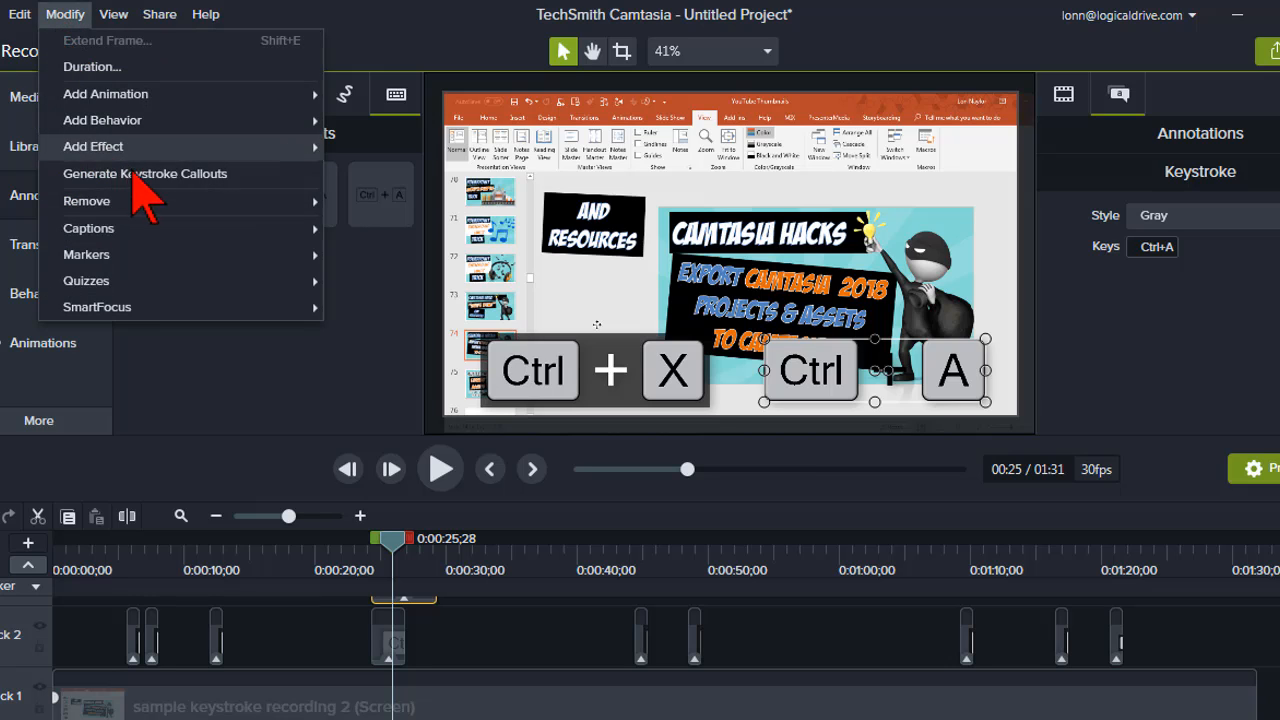
pyautogui.moveTo(196, 195)
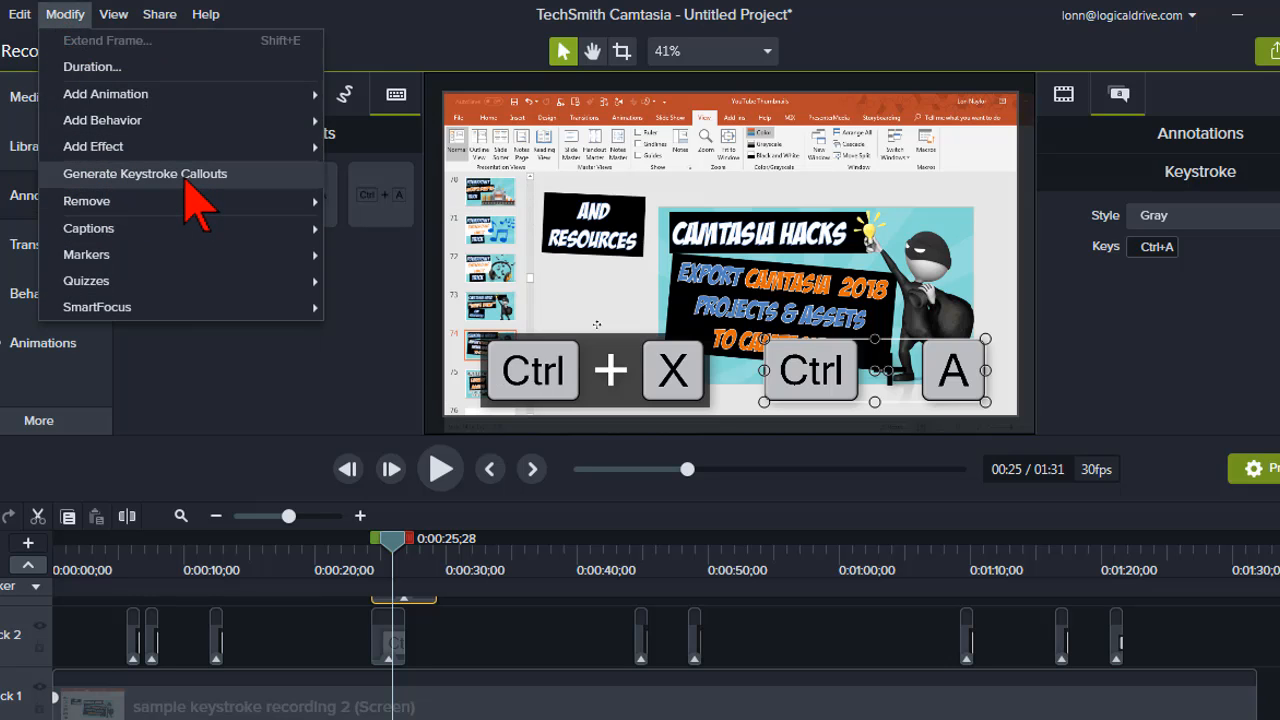
pyautogui.click(145, 173)
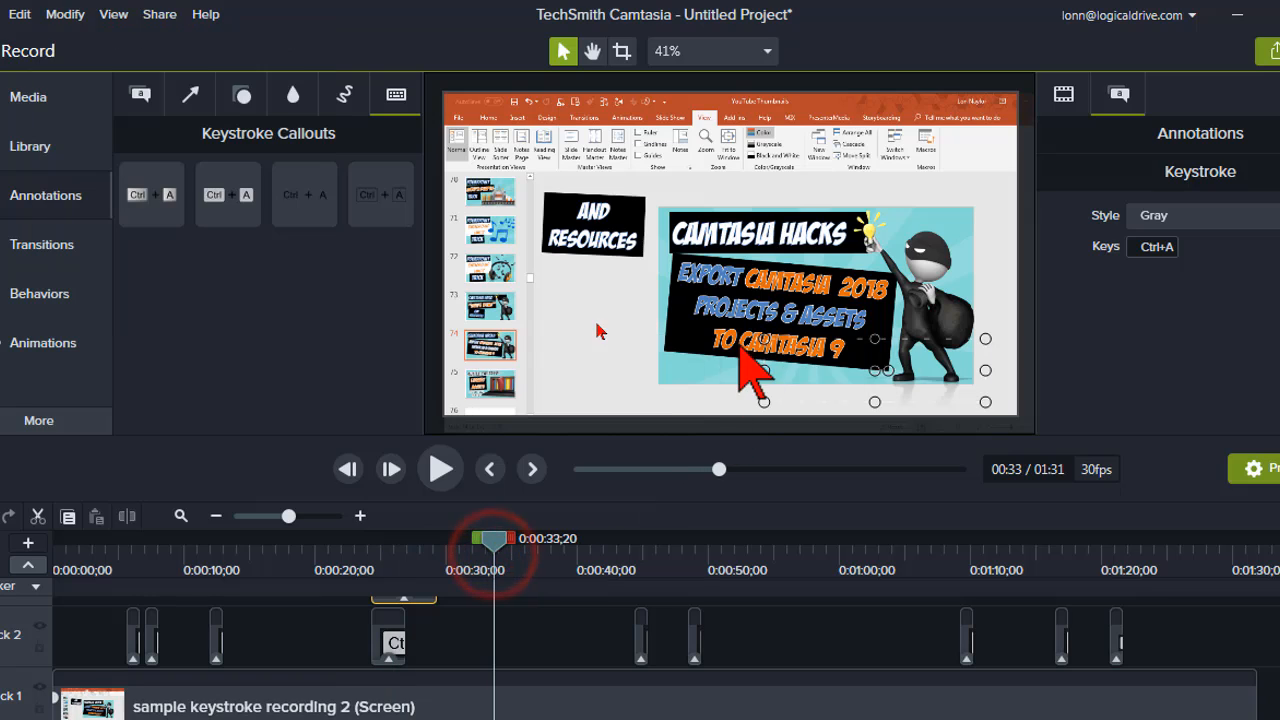